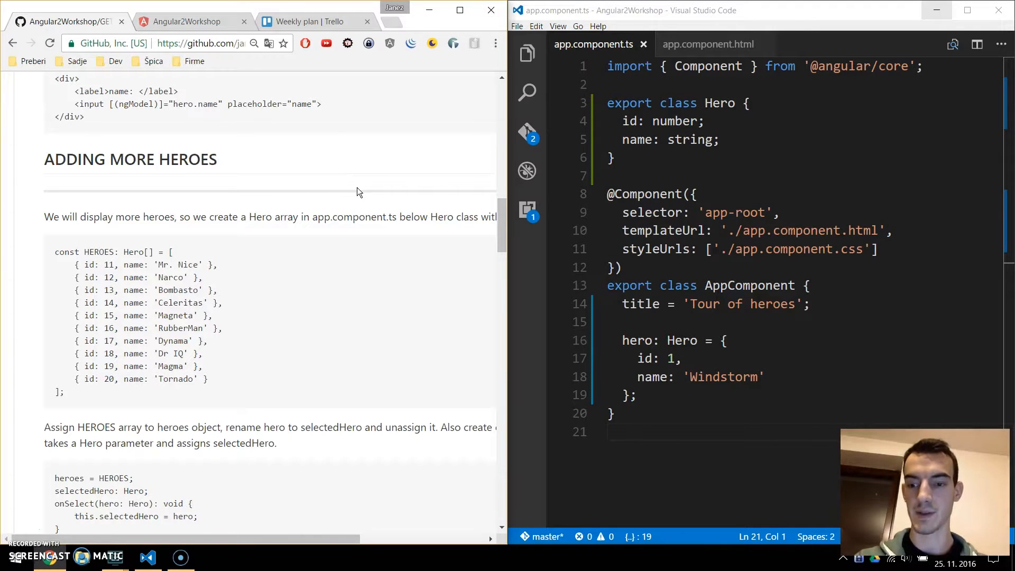
# - Maximize the browser and scroll GETTING_STARTED.md to the Adding More Heroes code
pyautogui.click(459, 9)
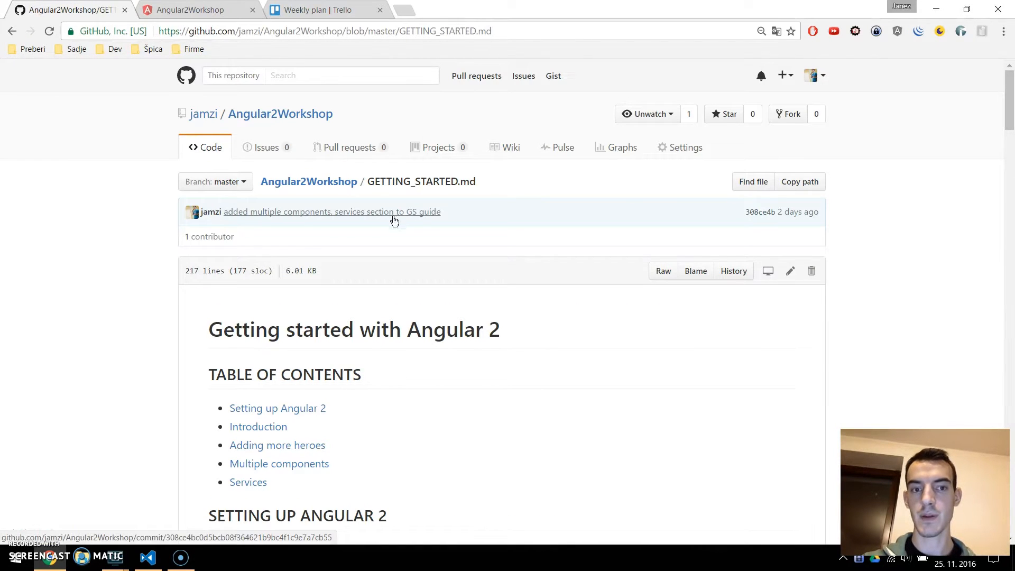
pyautogui.doubleClick(377, 181)
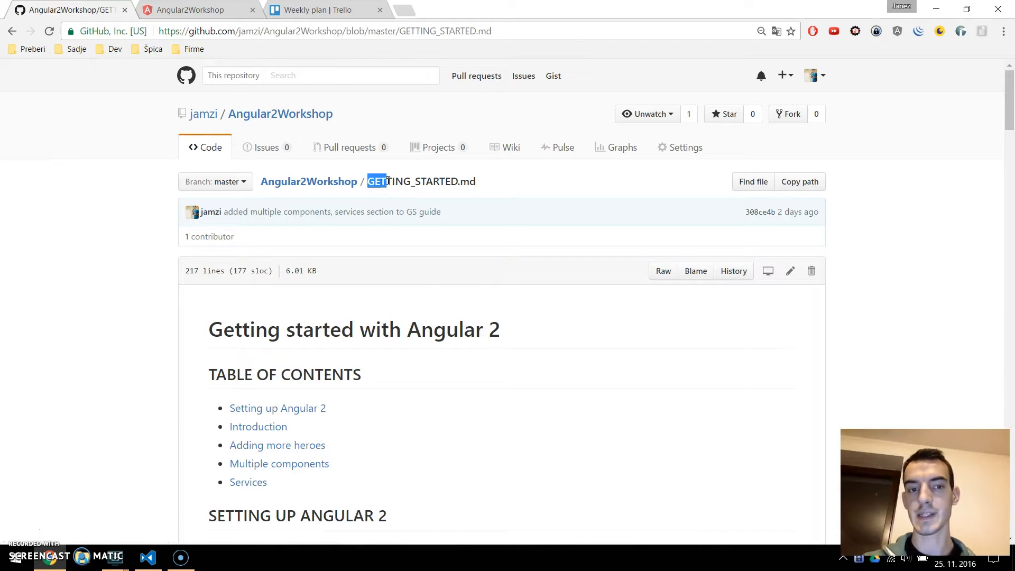
pyautogui.scroll(-3)
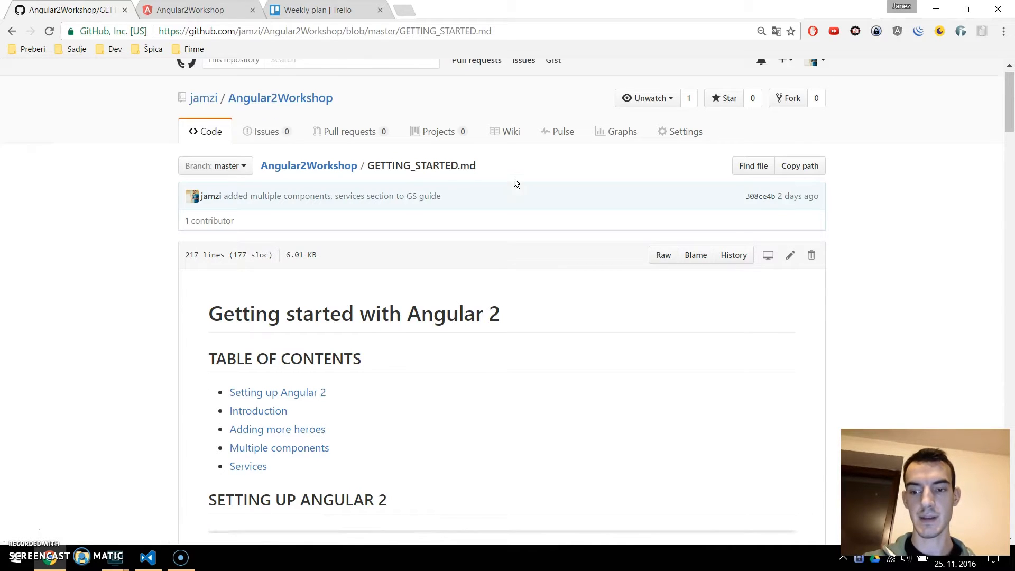
pyautogui.scroll(-3)
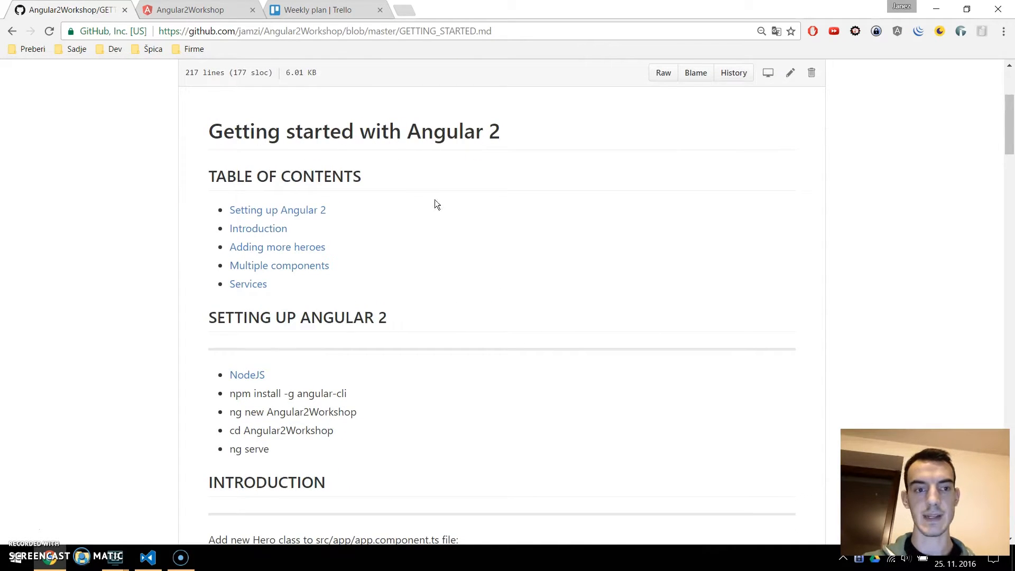
pyautogui.scroll(-3)
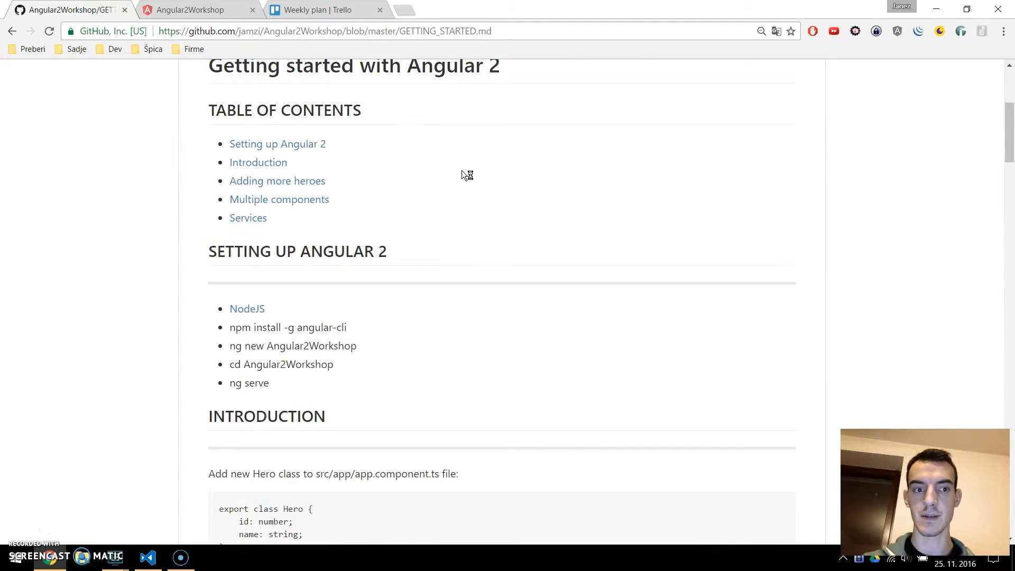
pyautogui.scroll(-3)
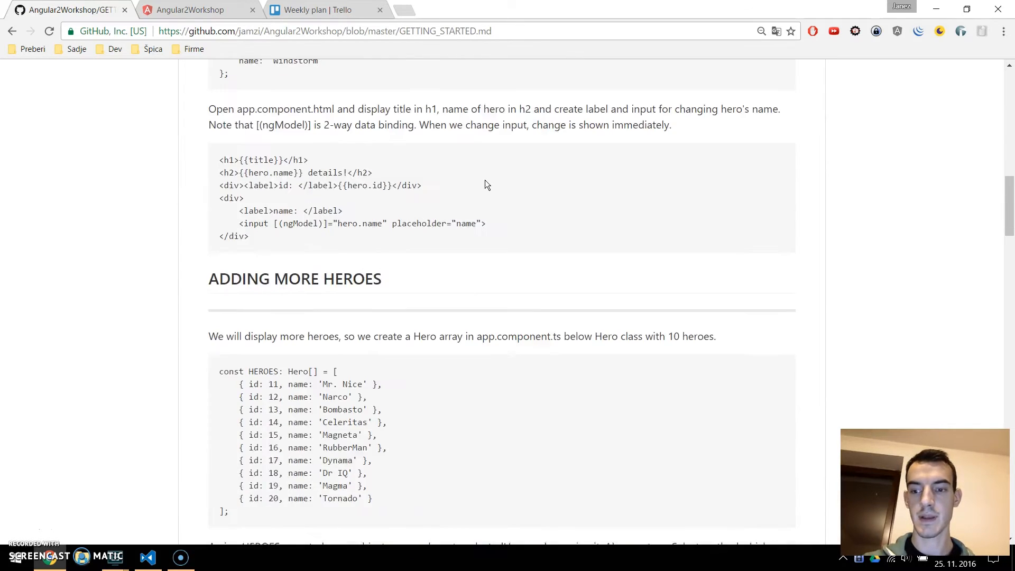
pyautogui.scroll(-3)
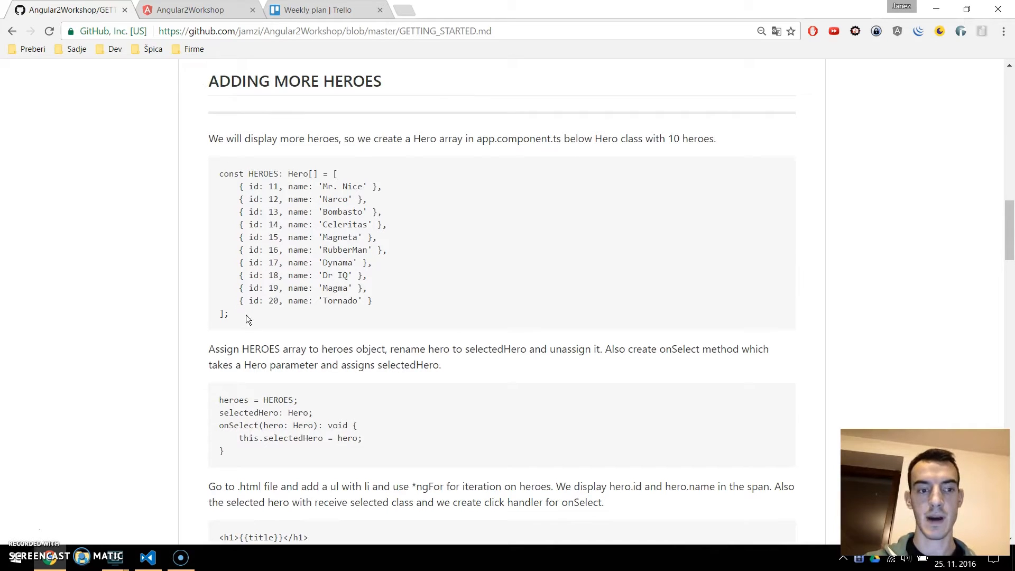
# - Paste the guide's HEROES array below Hero and add heroes: Hero[] = HEROES to AppComponent
pyautogui.moveTo(219, 173); pyautogui.dragTo(228, 315)
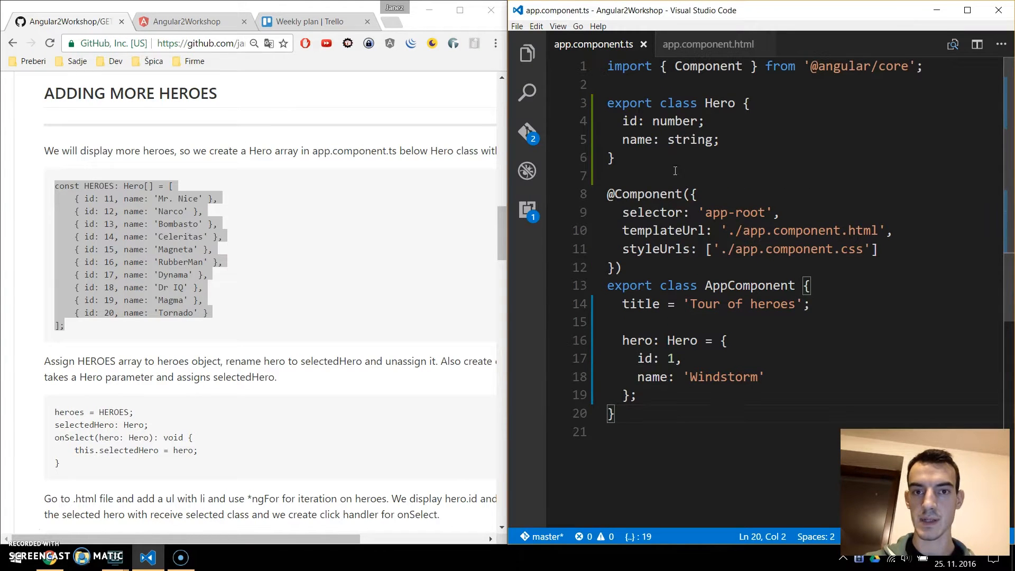
pyautogui.press('enter')
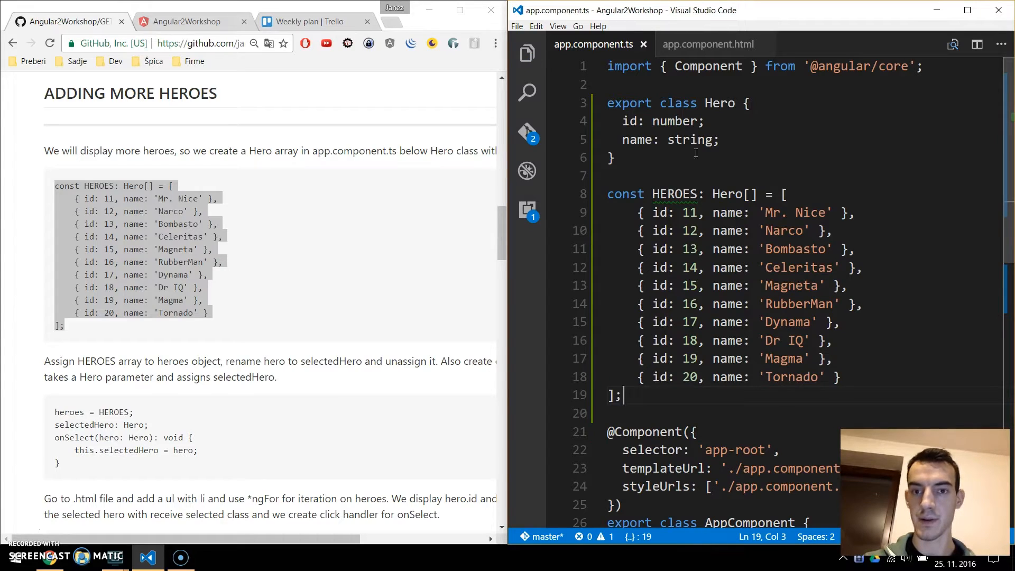
pyautogui.scroll(-3)
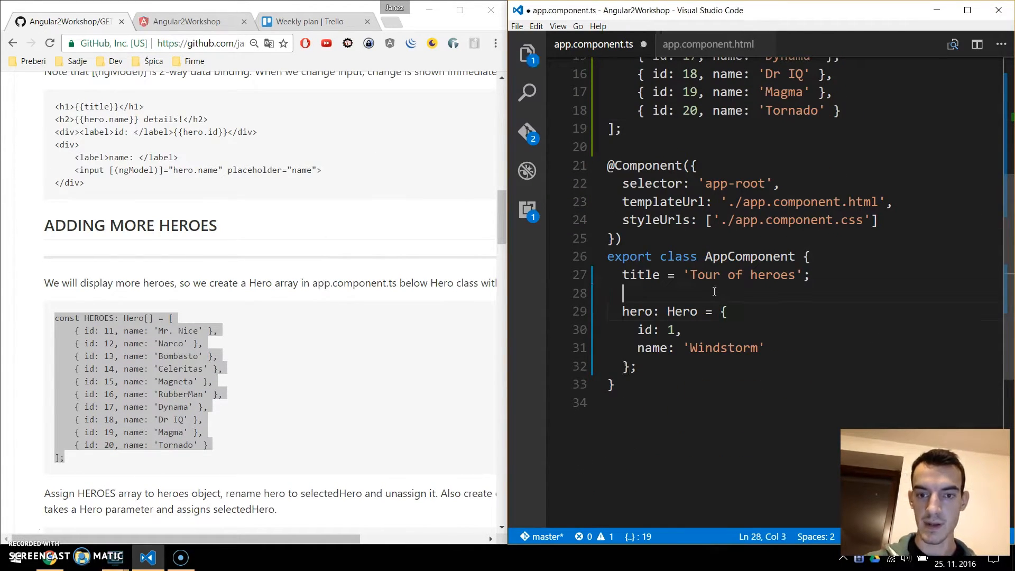
pyautogui.write('heroes:')
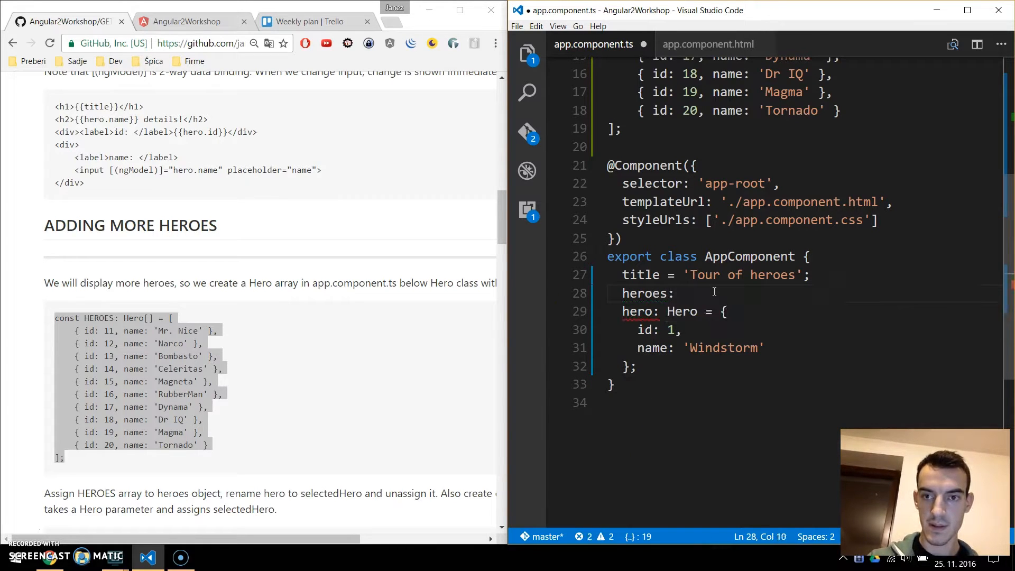
pyautogui.write('HERO')
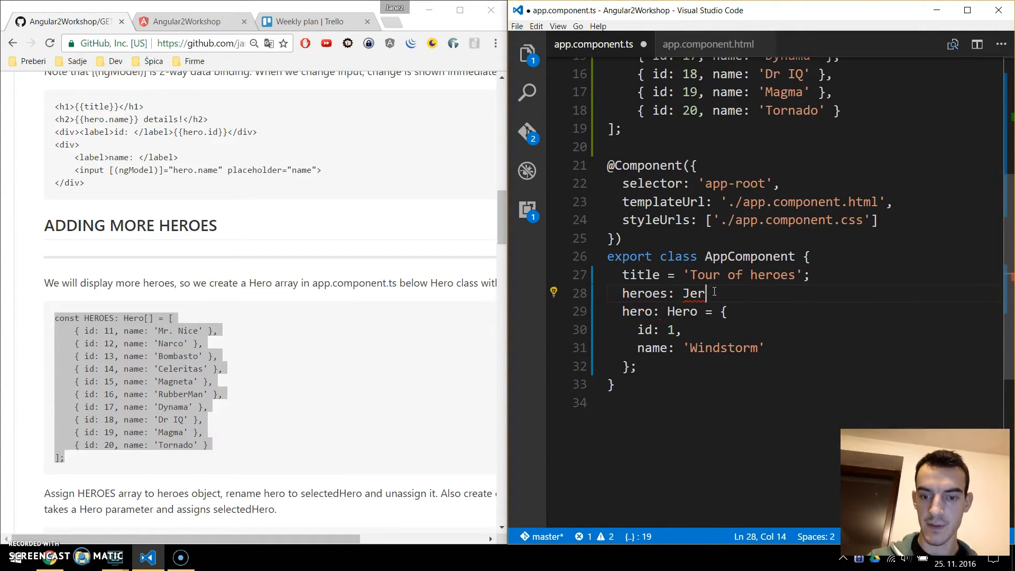
pyautogui.write('o[] = HEROES;')
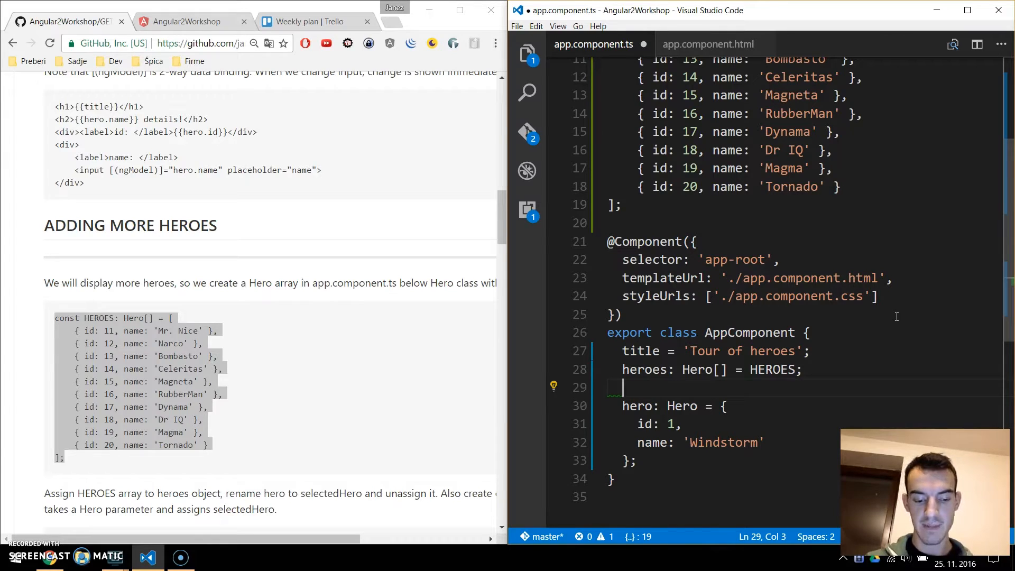
pyautogui.moveTo(834, 11)
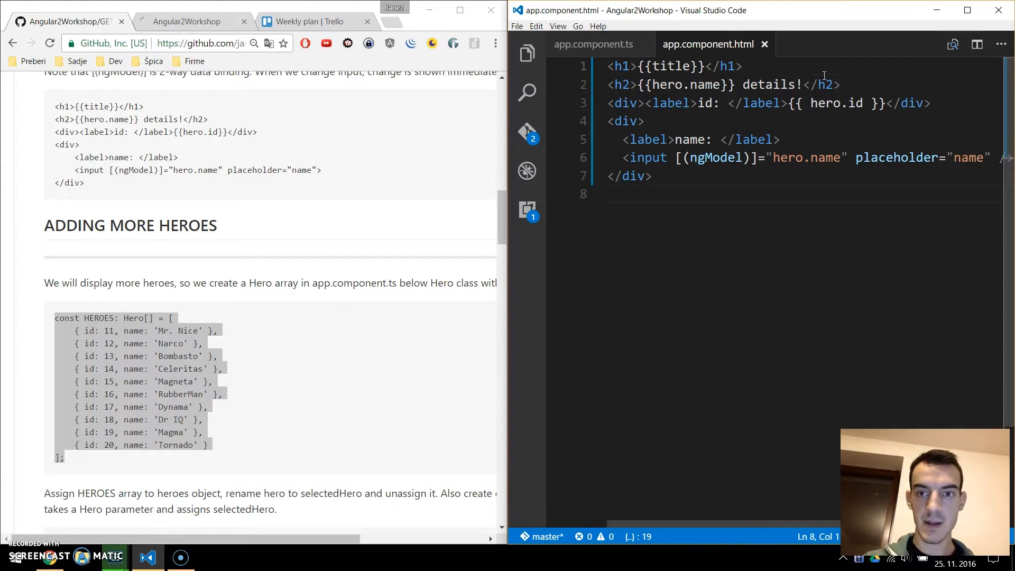
# - Add a 'My Heroes' h2 heading and a ul with class heroes below the title
pyautogui.press('enter')
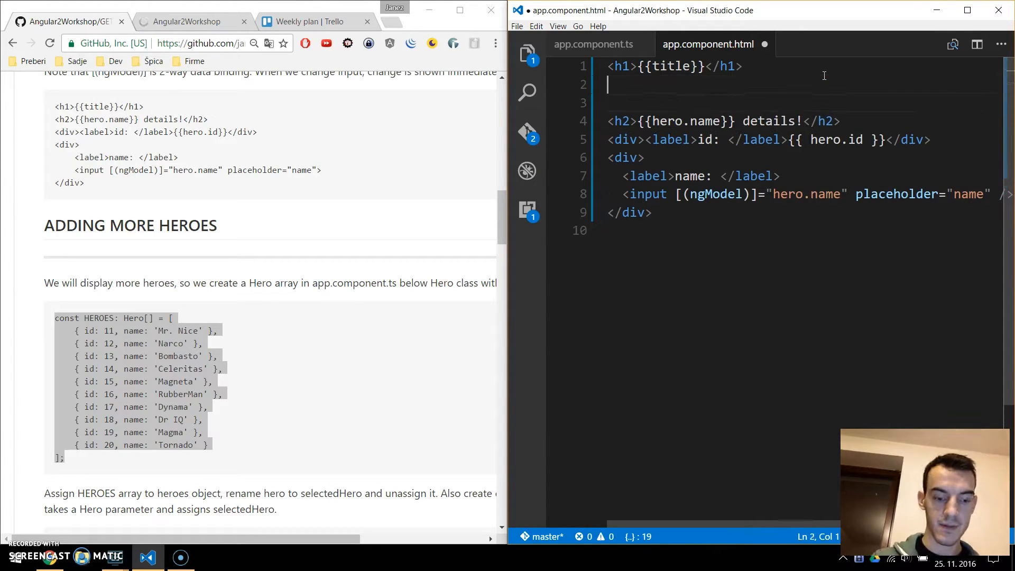
pyautogui.write('<h2>')
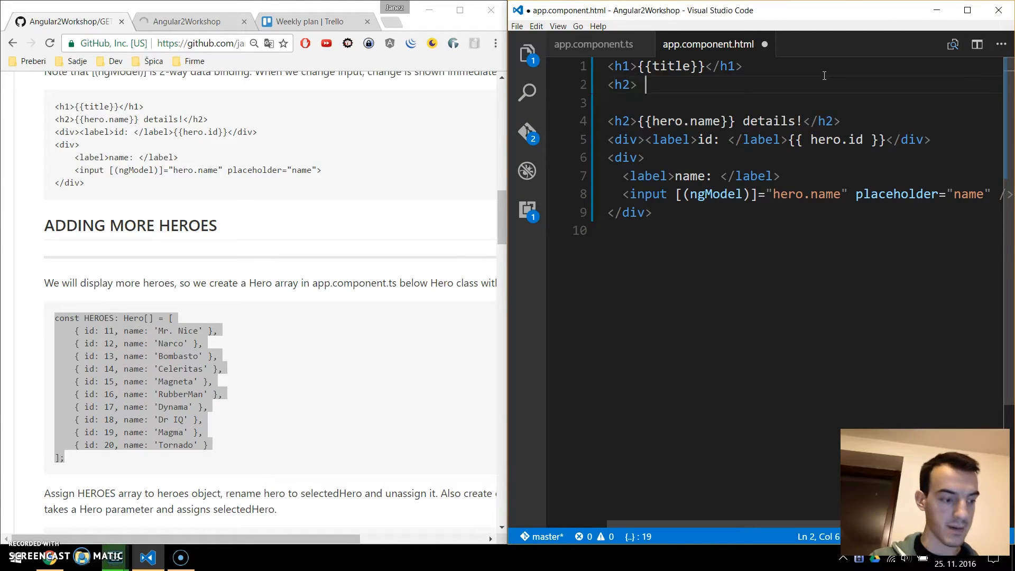
pyautogui.write('My Heroes</h2>')
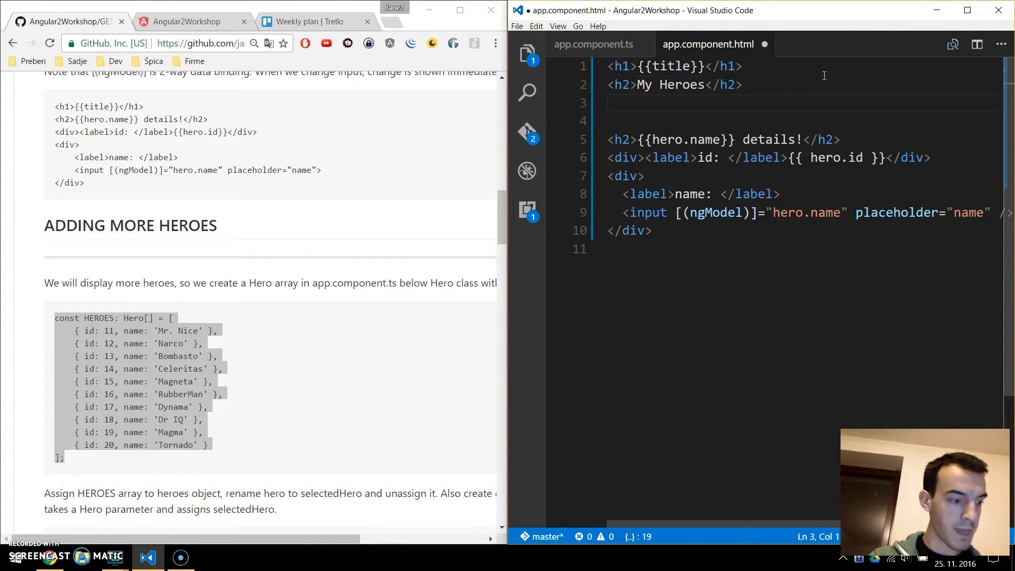
pyautogui.write('ul')
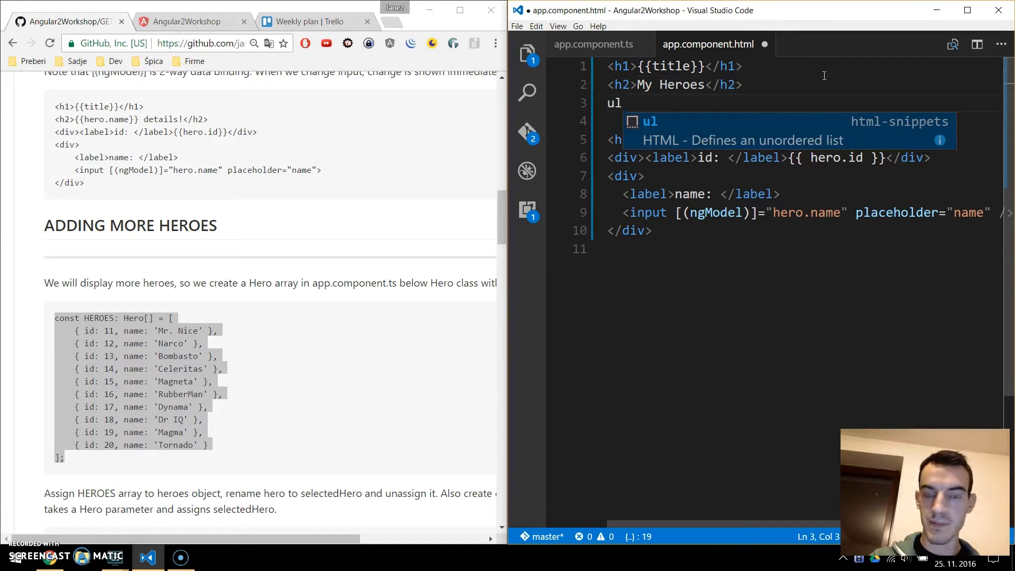
pyautogui.write('.')
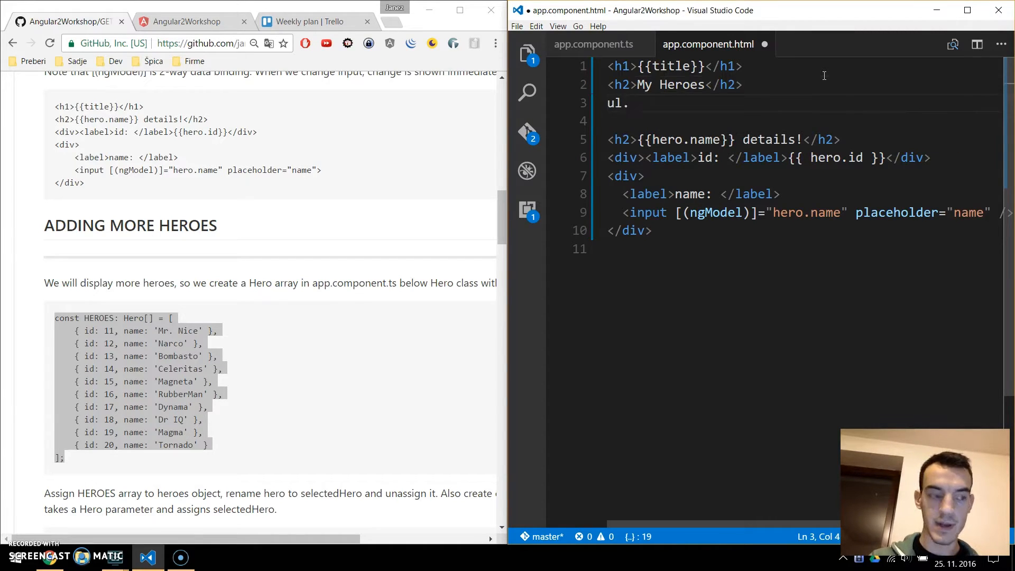
pyautogui.write('heroes">')
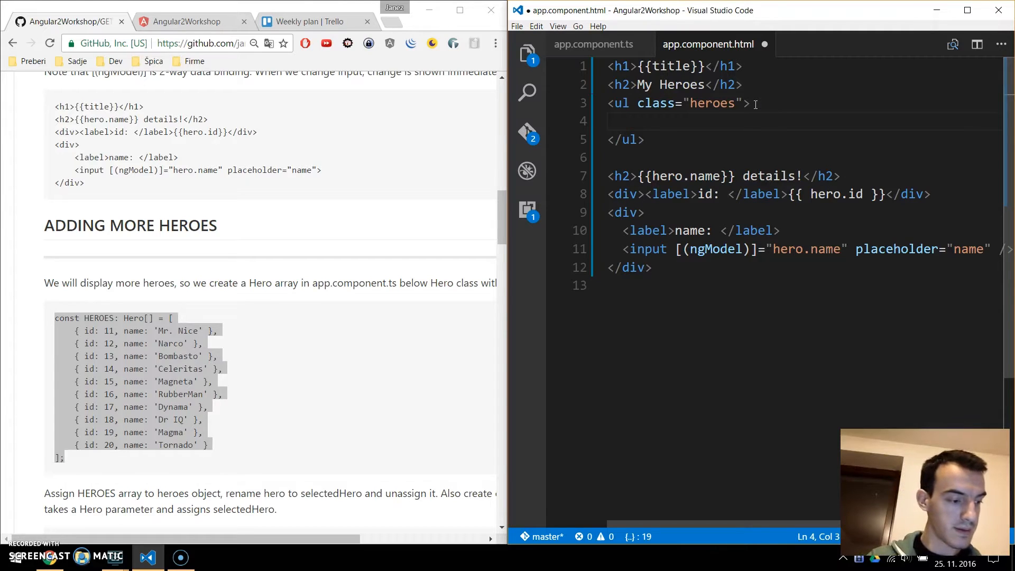
# - Add a list item repeating with *ngFor="let hero of heroes"
pyautogui.write('li')
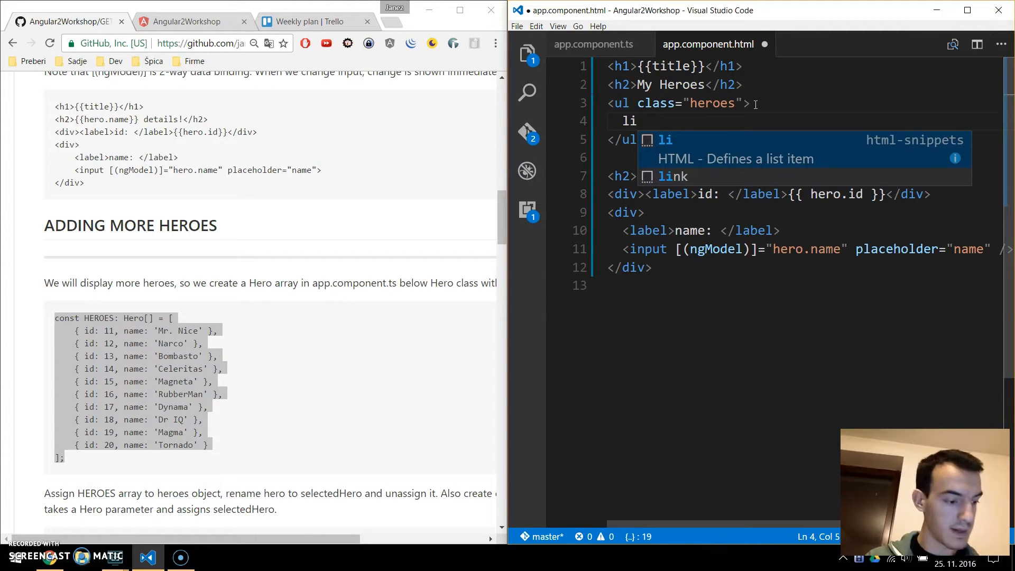
pyautogui.press('Tab')
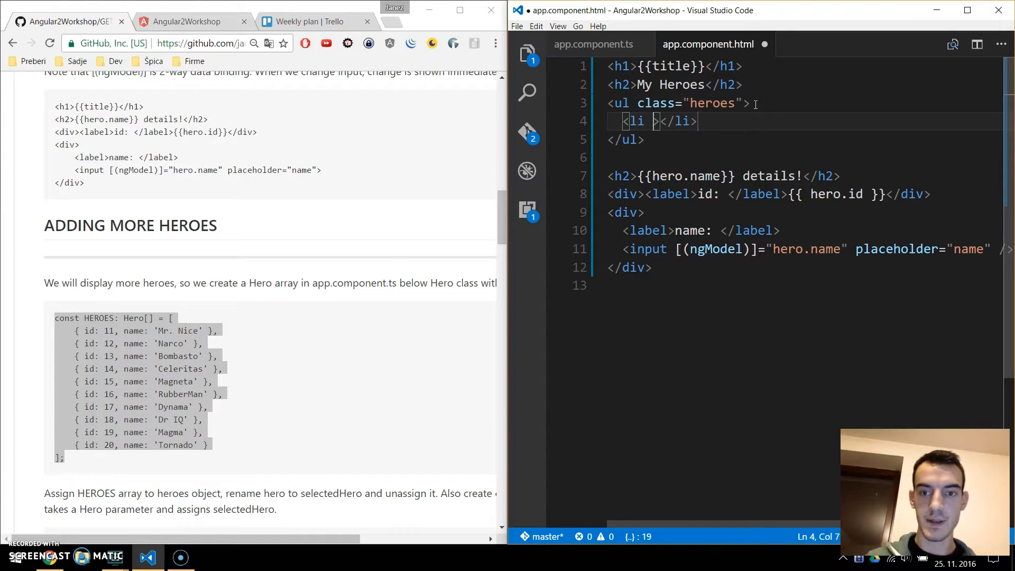
pyautogui.write('*')
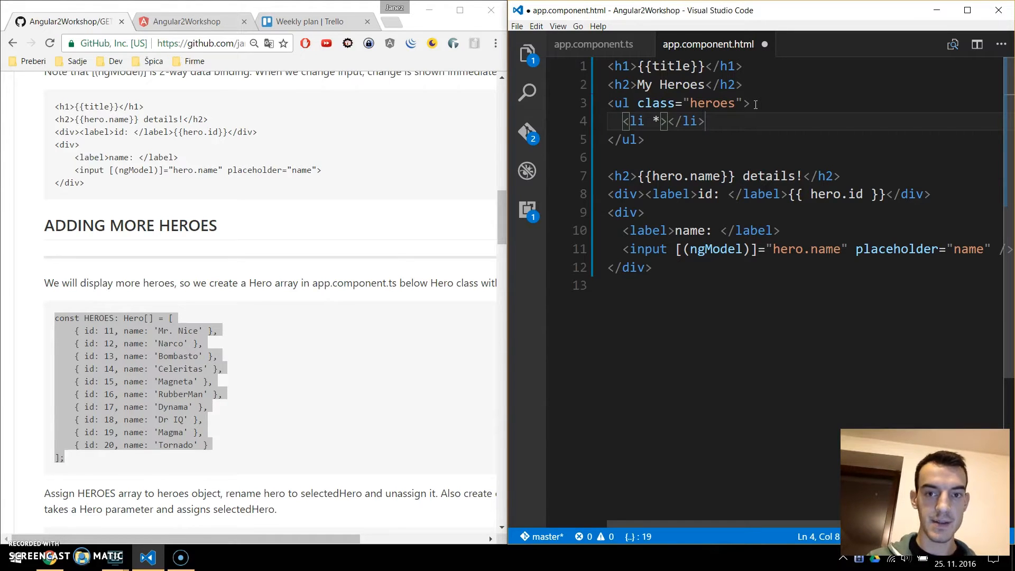
pyautogui.write('ngFor')
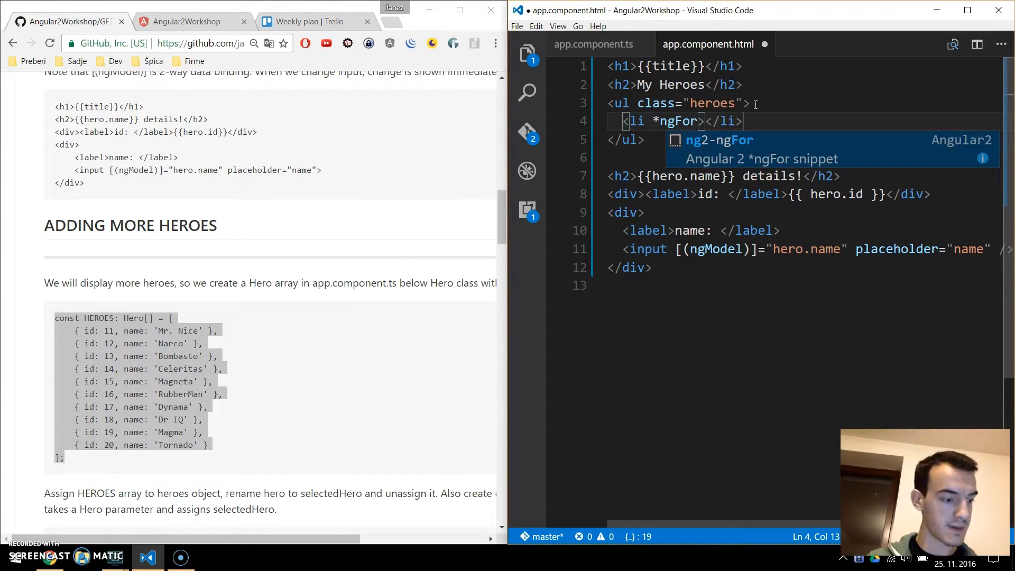
pyautogui.write('="')
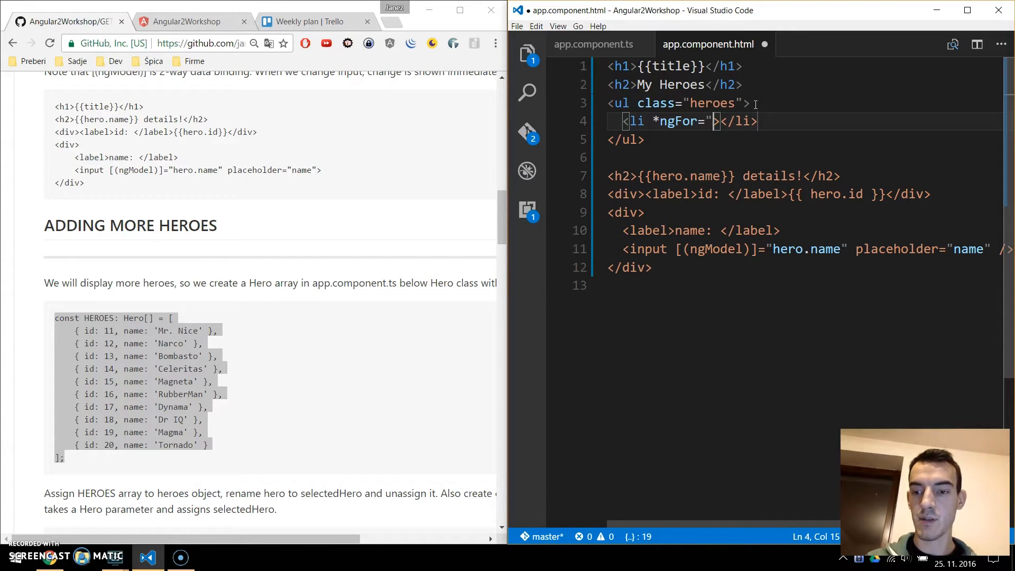
pyautogui.write('let')
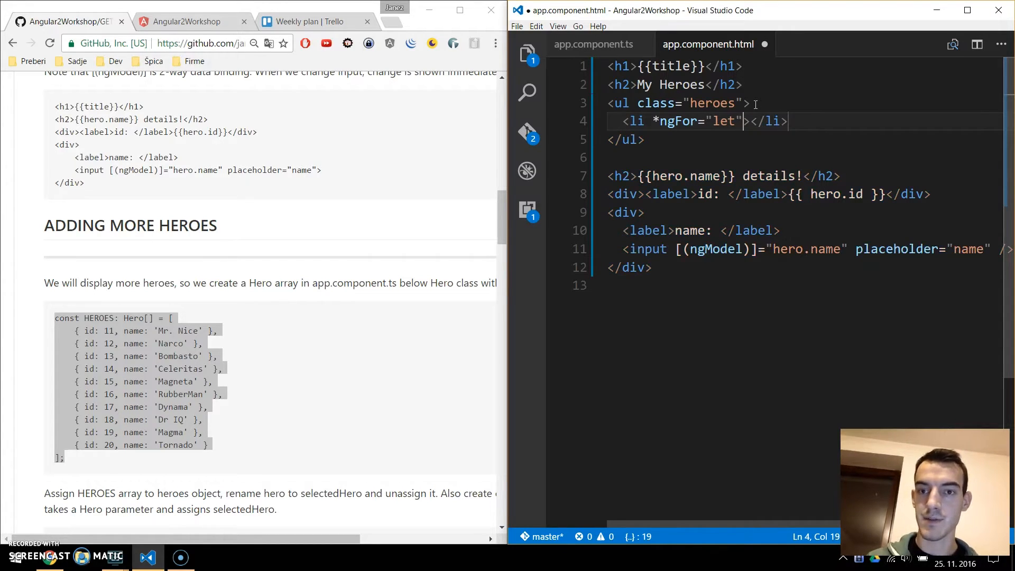
pyautogui.write('" "')
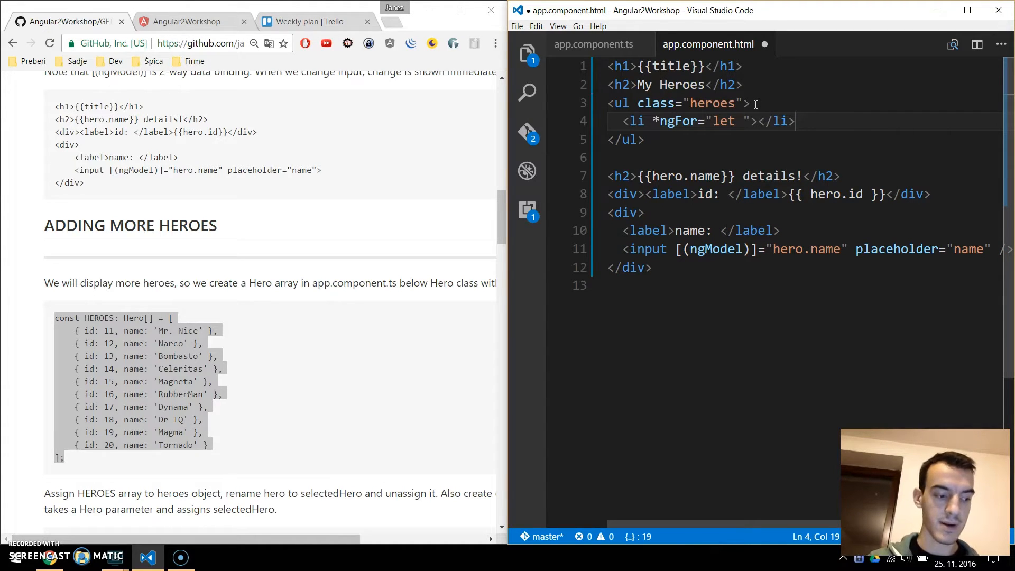
pyautogui.write('hero of heroes')
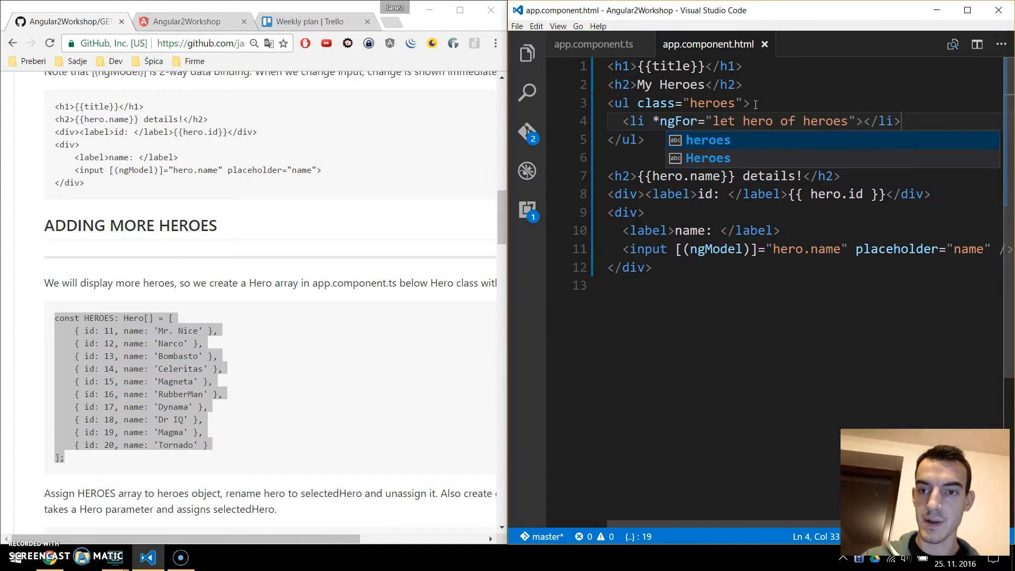
# - Fill each list item with a badge span for {{hero.id}} followed by {{hero.name}}
pyautogui.doubleClick(756, 121)
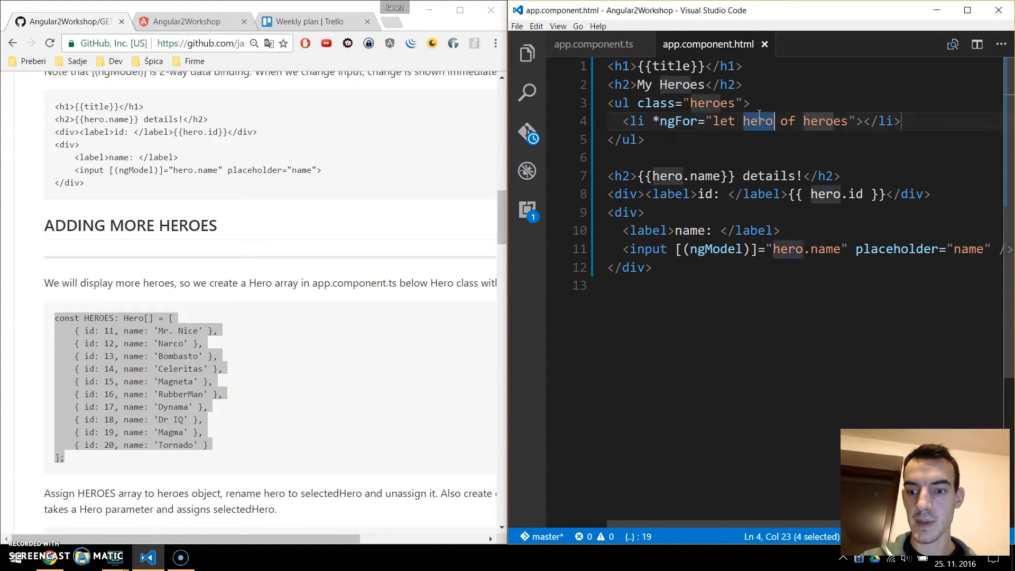
pyautogui.write('s')
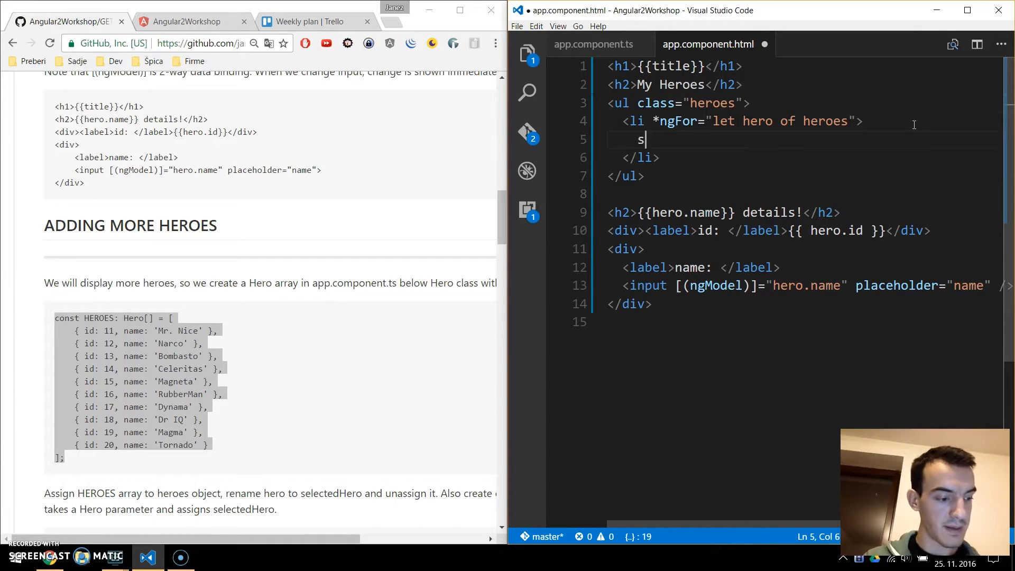
pyautogui.write('pan.')
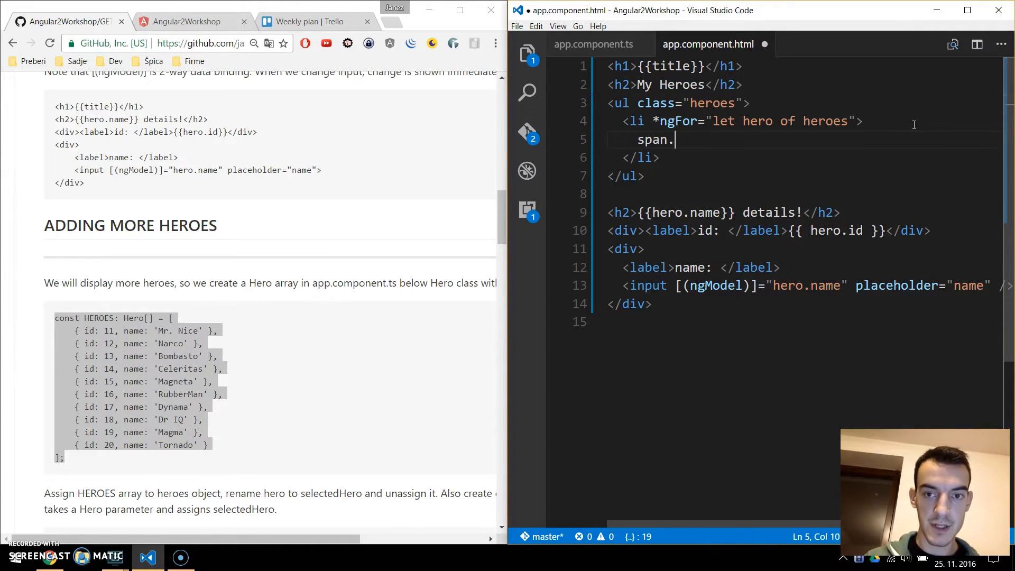
pyautogui.write('class="badge"></span>')
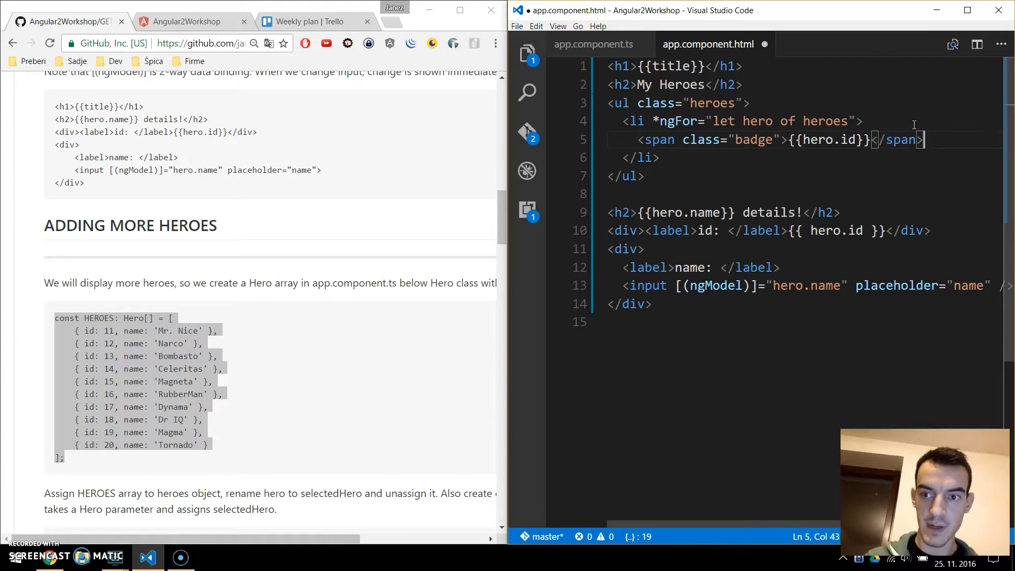
pyautogui.write('{{hero.name')
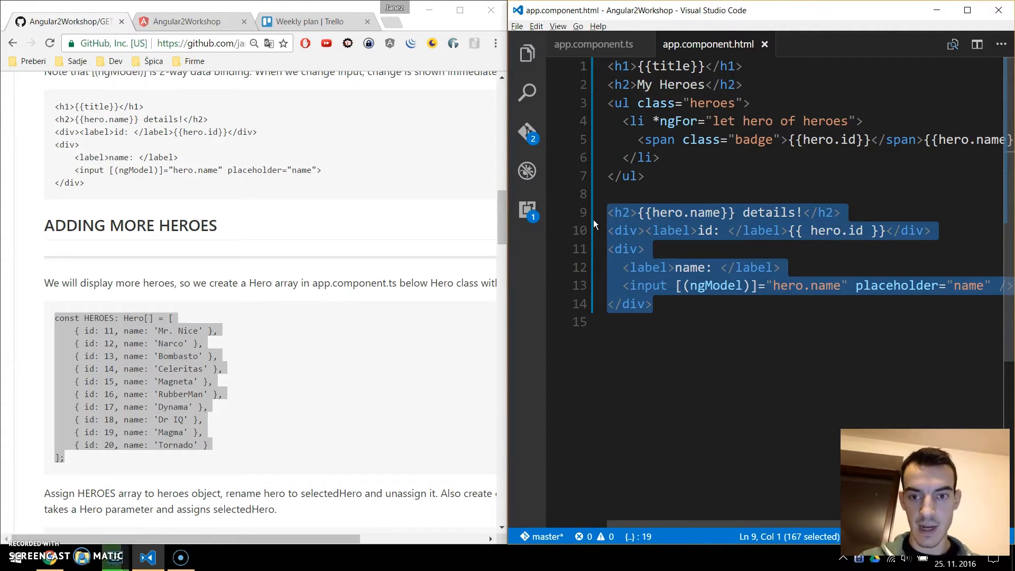
# - Comment out the hero details block with Ctrl+/ and view the app at localhost:4200
pyautogui.press('ctrl+/')
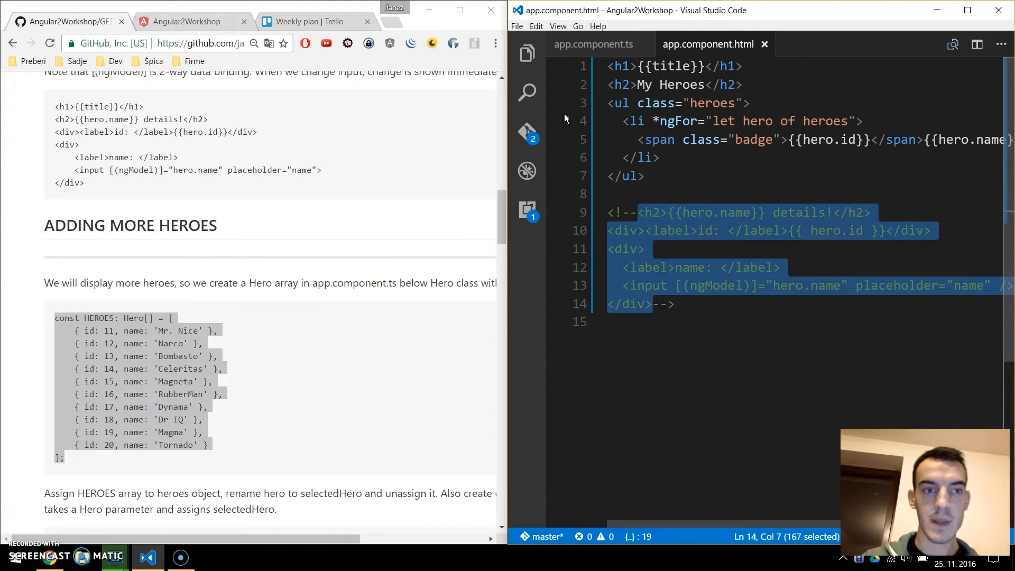
pyautogui.click(188, 21)
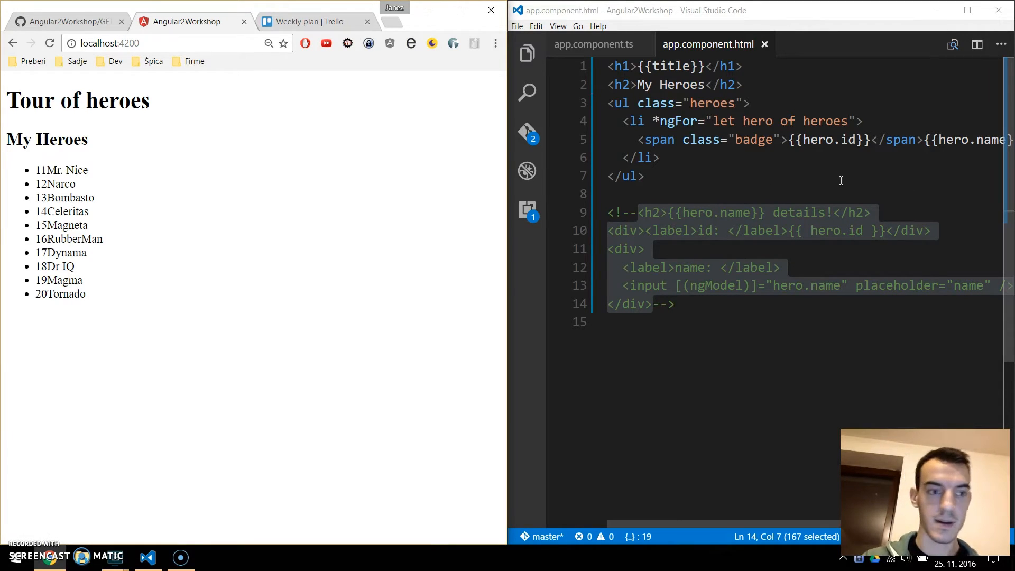
pyautogui.moveTo(918, 234)
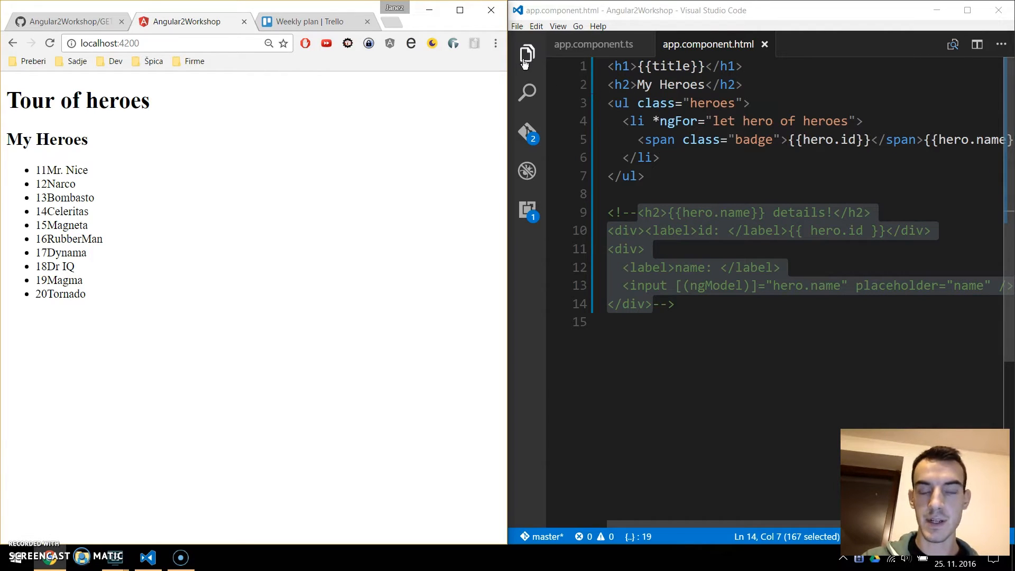
# - Add the guide's heroes list CSS to app.component.css
pyautogui.click(526, 55)
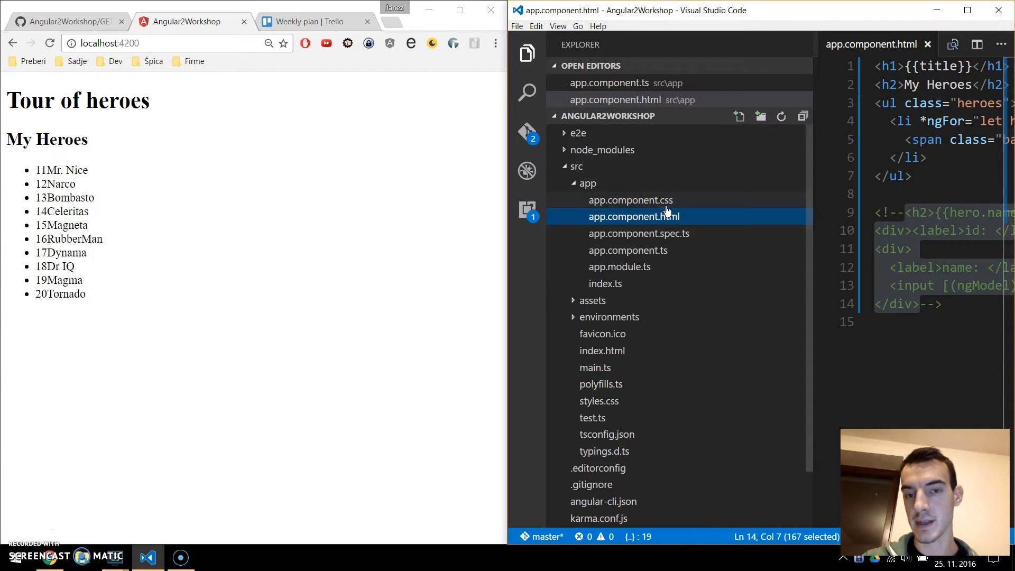
pyautogui.click(631, 200)
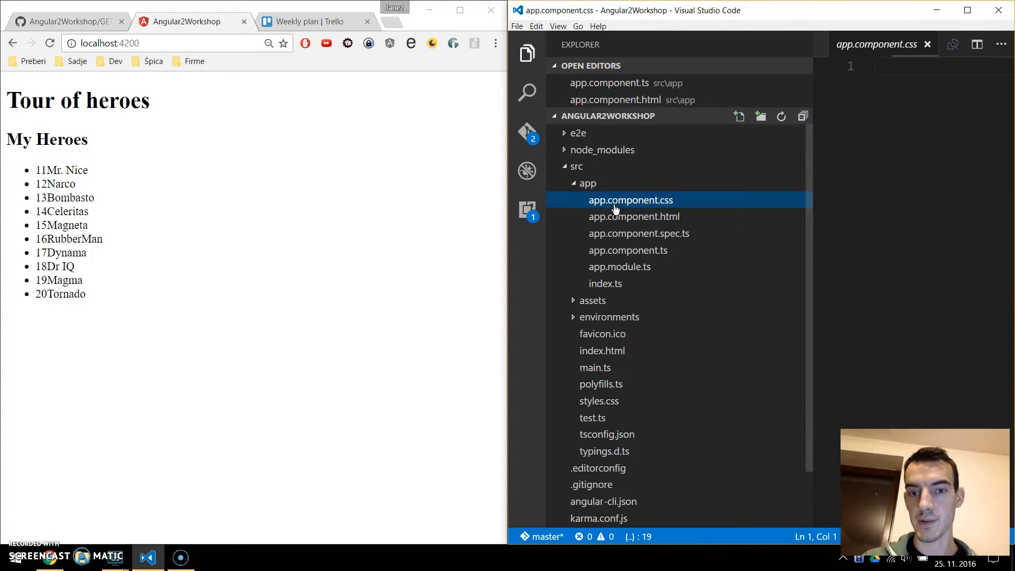
pyautogui.click(527, 53)
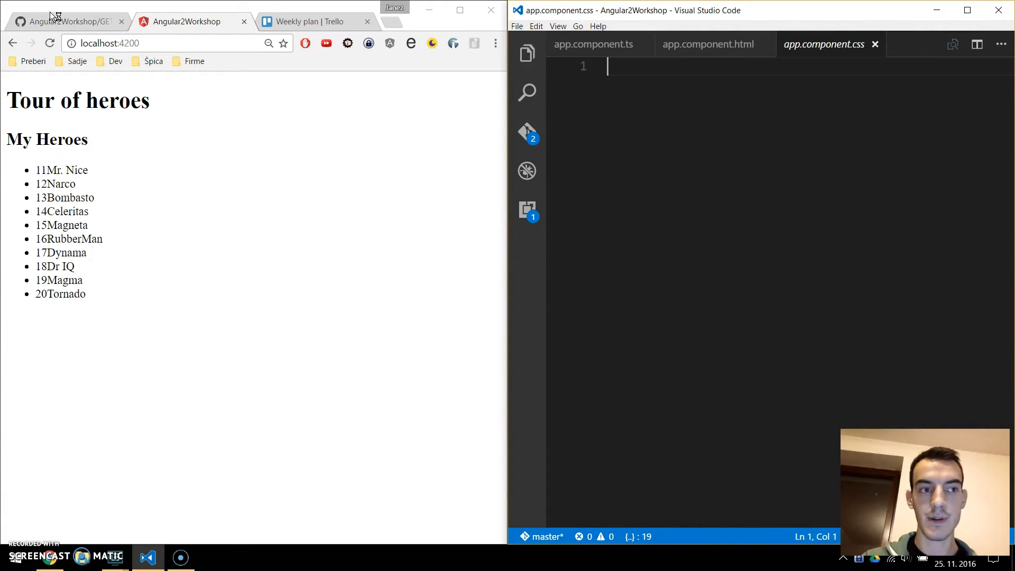
pyautogui.click(64, 21)
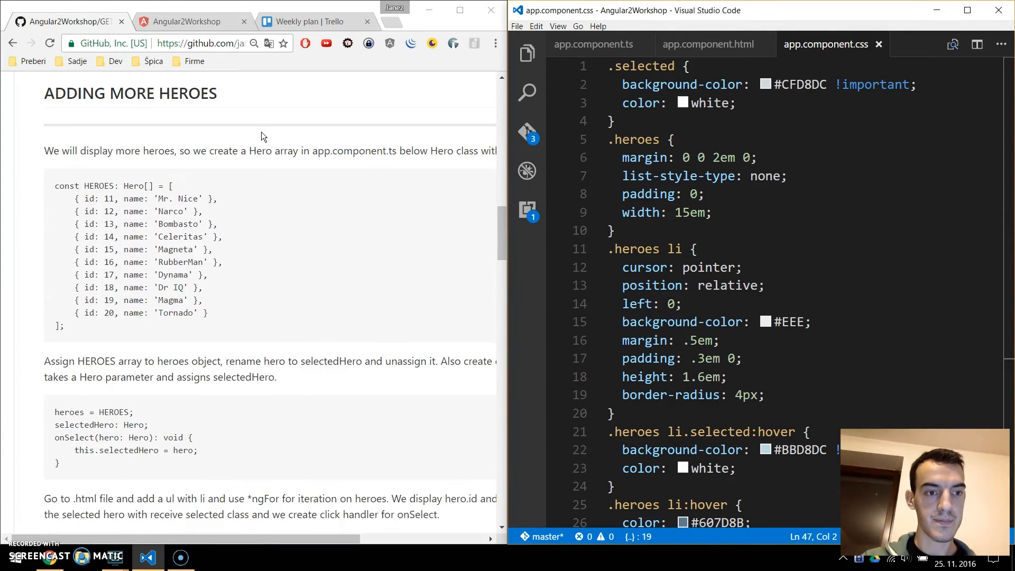
pyautogui.scroll(-3)
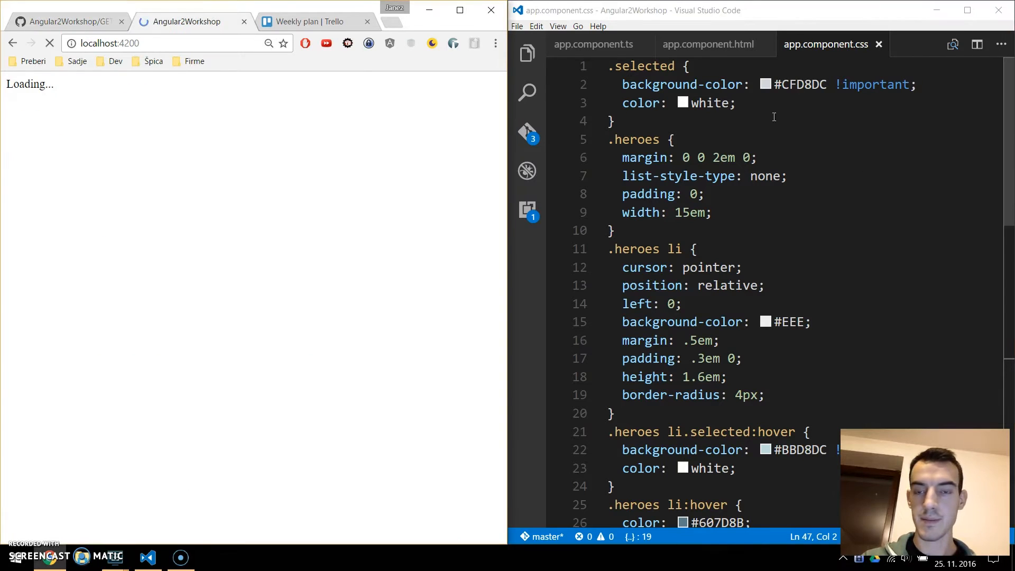
pyautogui.click(592, 44)
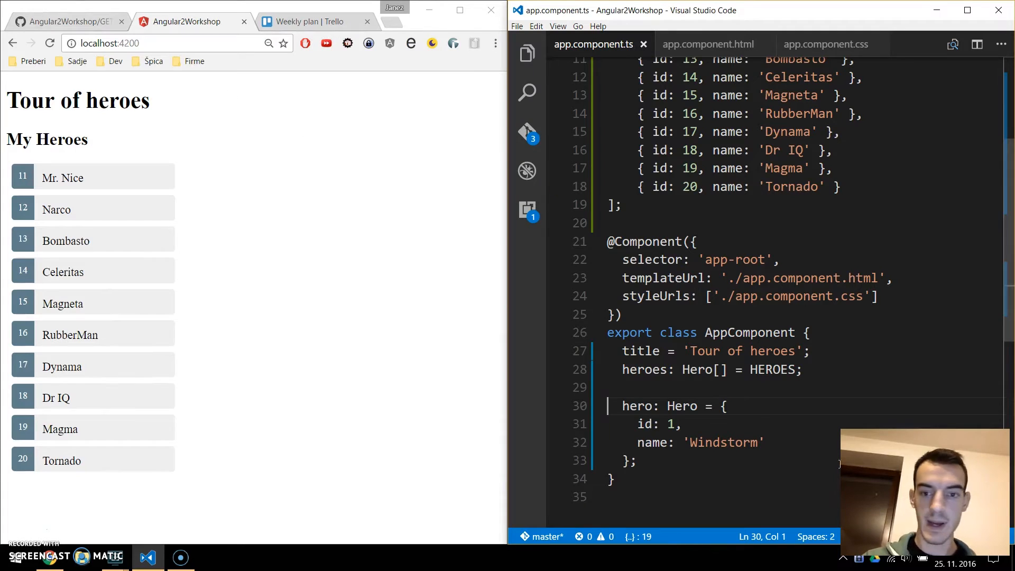
# - Give the hero li [class.selected]="hero === selectedHero" and (click)="onSelect(hero)"
pyautogui.click(827, 278)
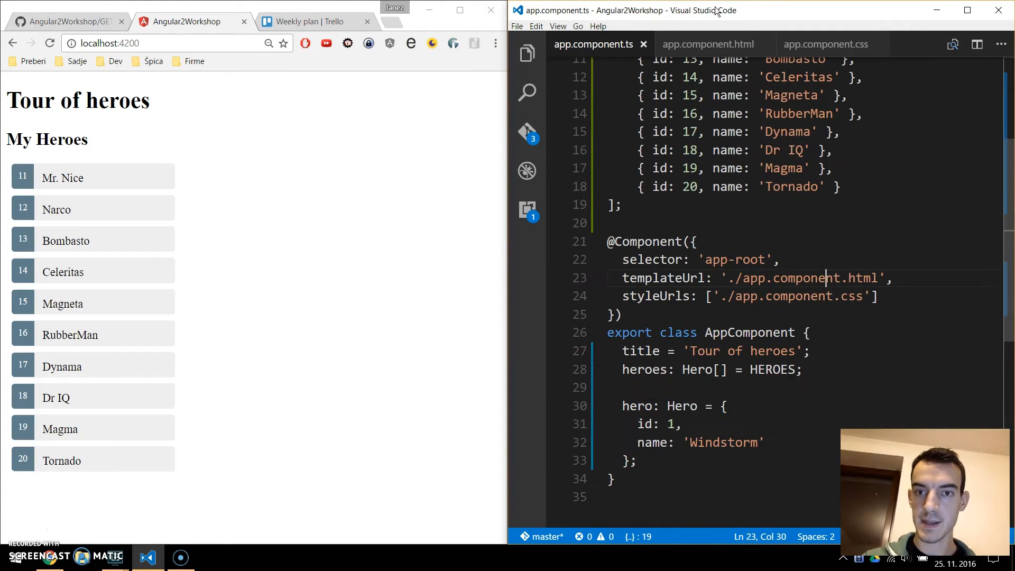
pyautogui.click(708, 44)
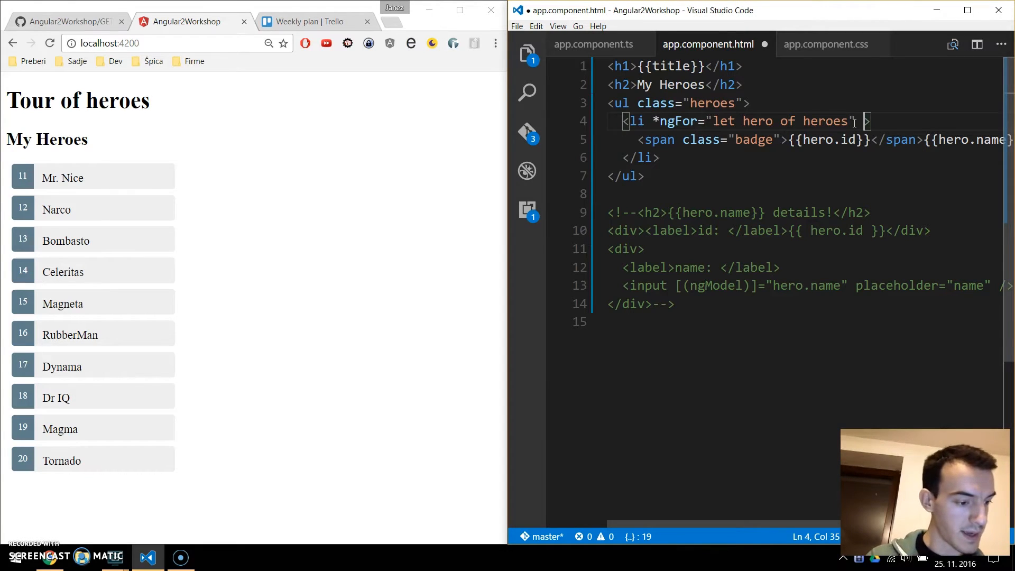
pyautogui.write('[class.s')
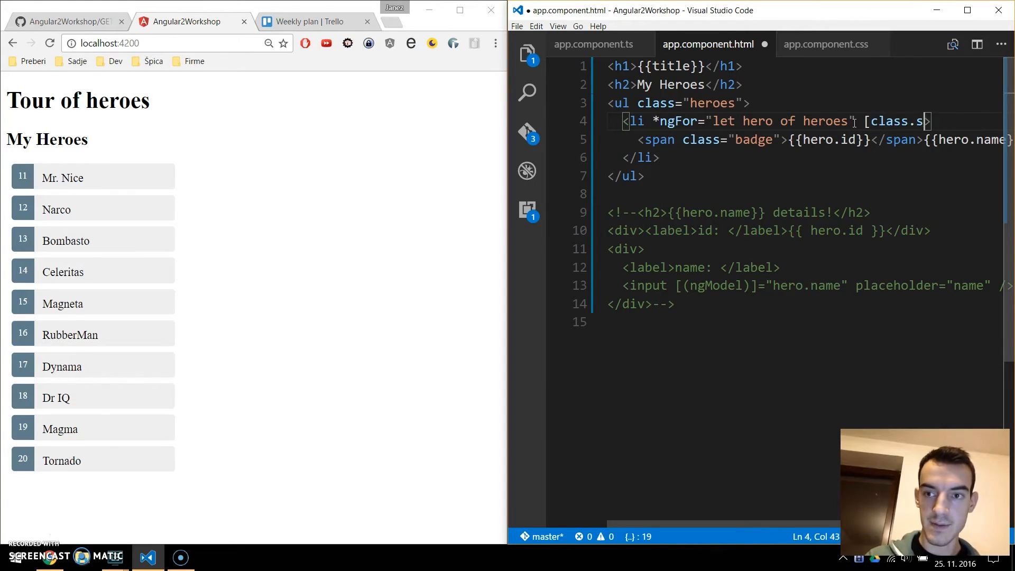
pyautogui.write('elected]="he')
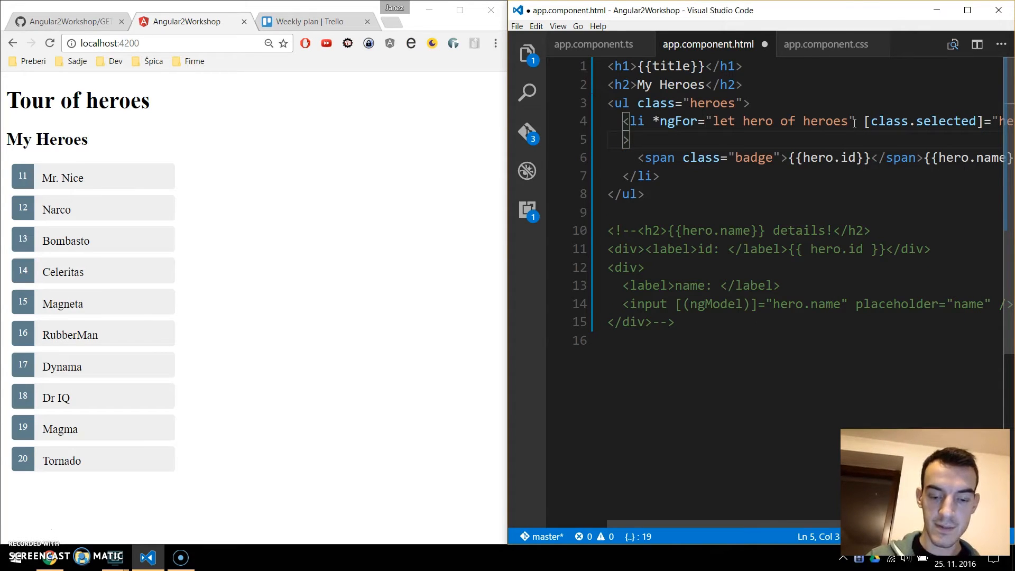
pyautogui.write('(click')
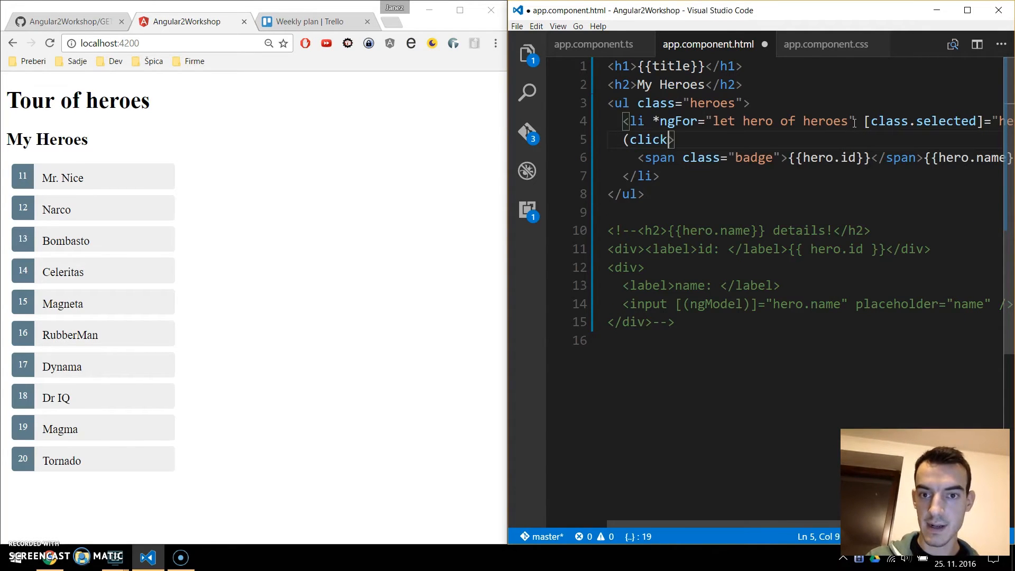
pyautogui.write(')="')
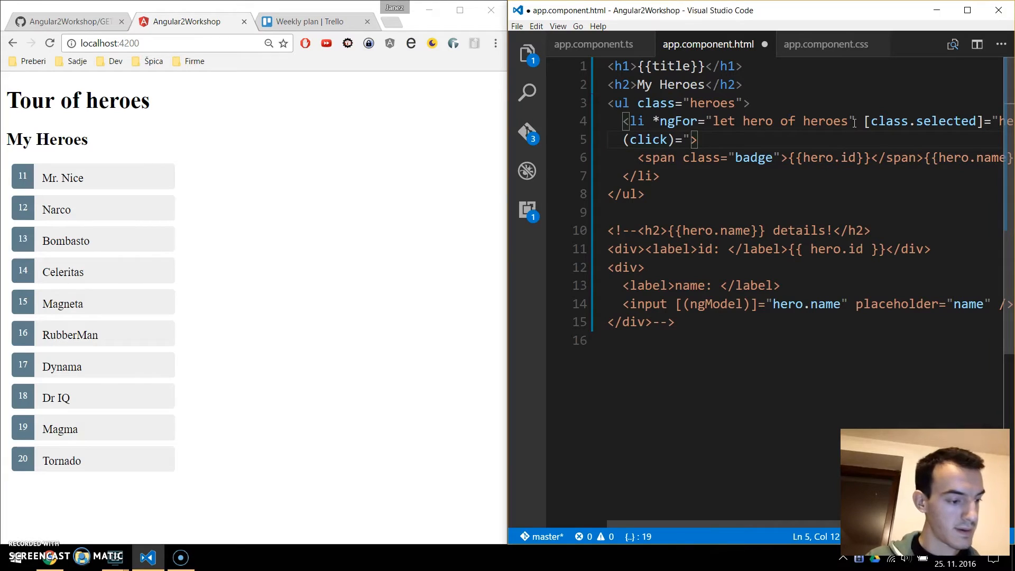
pyautogui.write('onS')
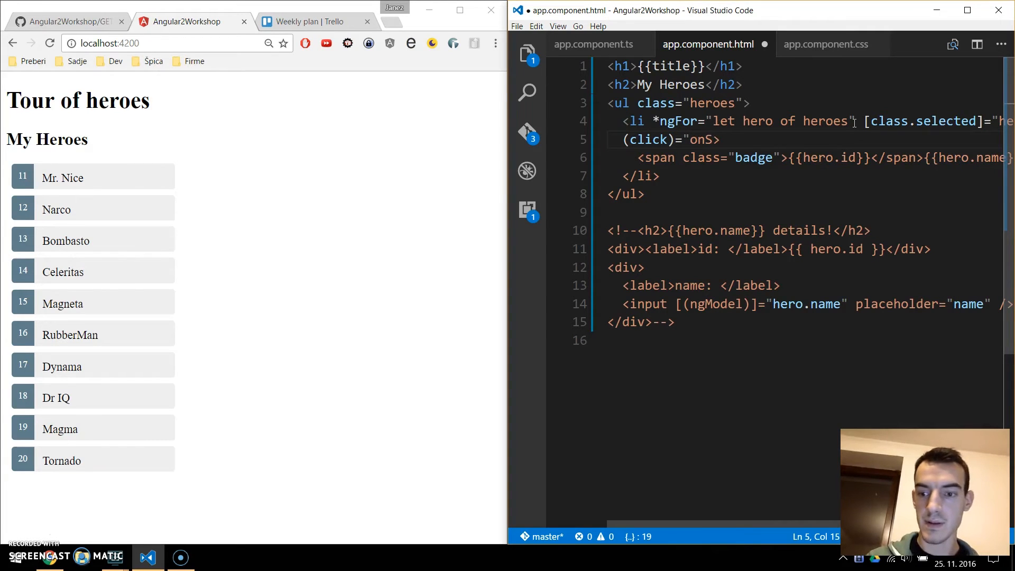
pyautogui.write('elect(')
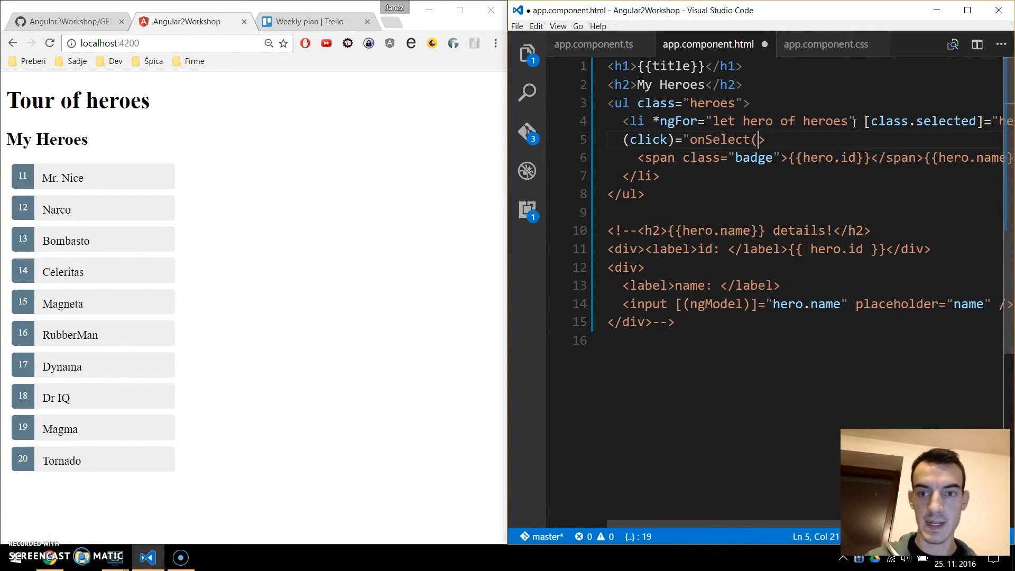
pyautogui.write('hero')
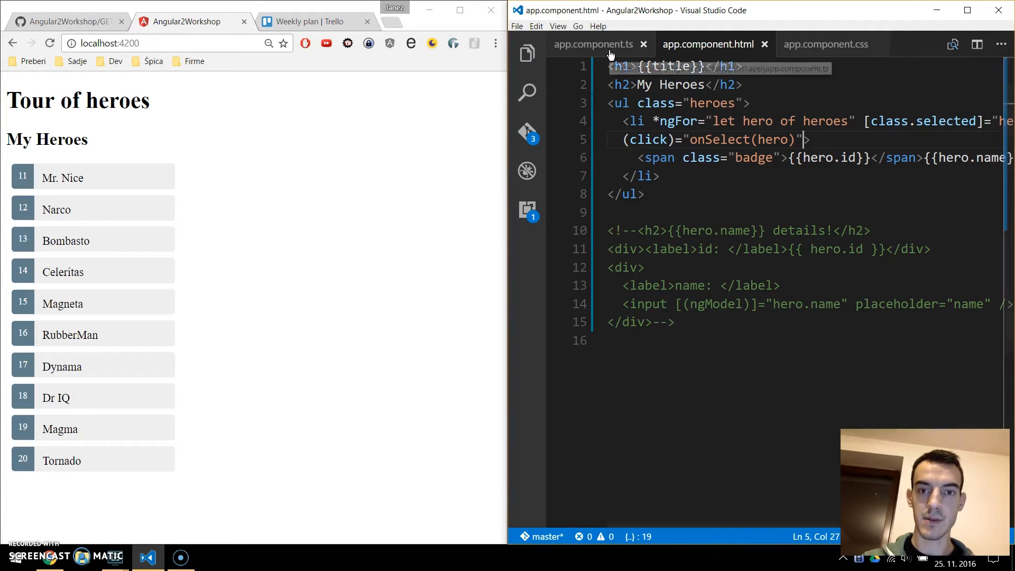
# - Replace the hardcoded Windstorm hero object with an onSelect(hero: Hero) method
pyautogui.click(592, 43)
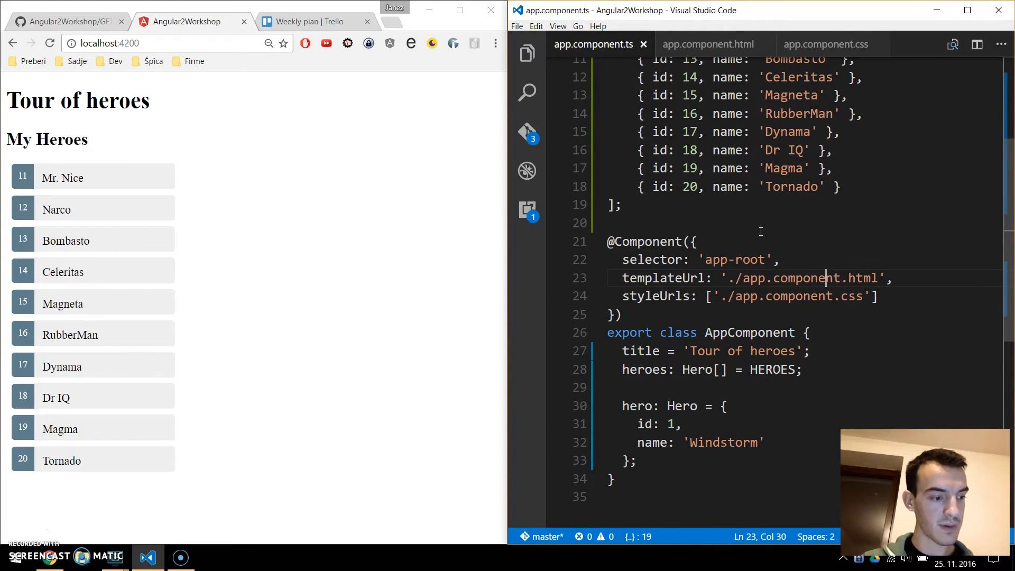
pyautogui.click(666, 460)
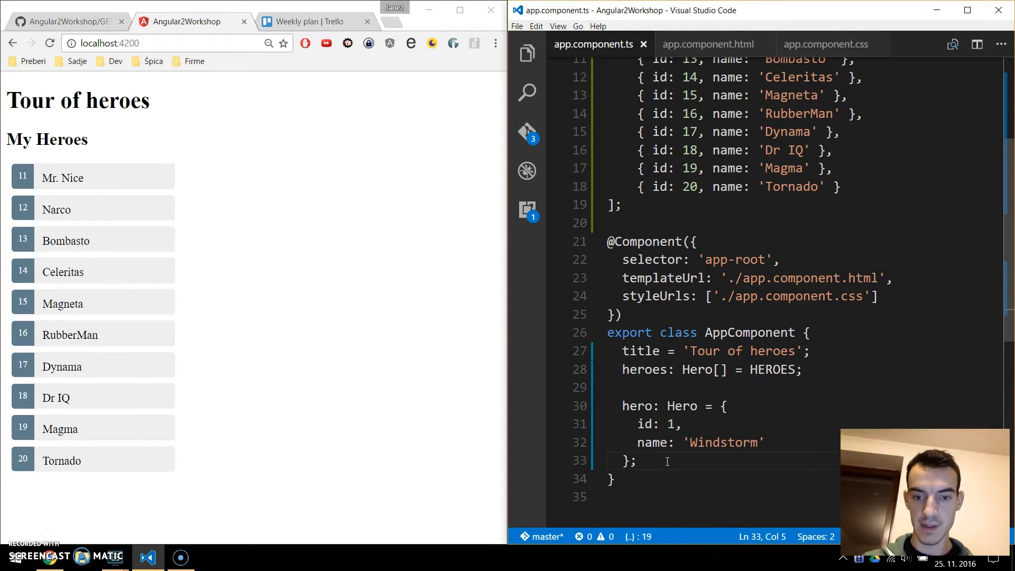
pyautogui.moveTo(637, 460); pyautogui.dragTo(622, 406)
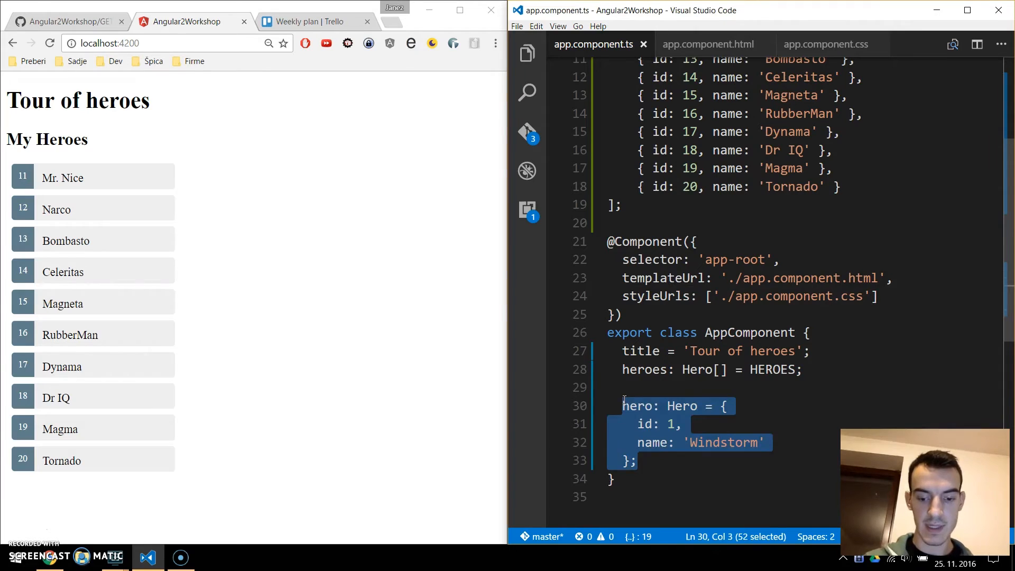
pyautogui.write('onSelect(her')
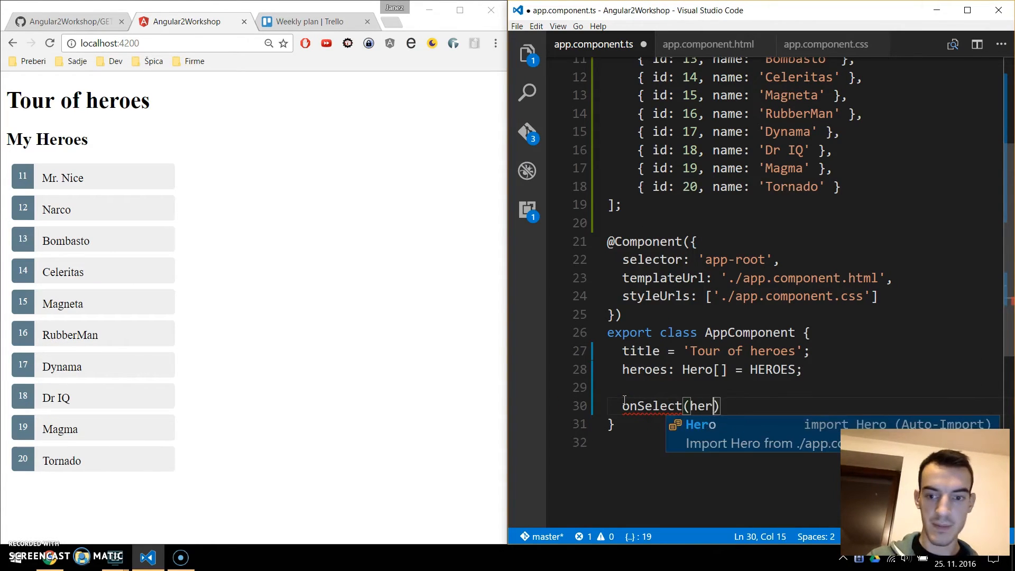
pyautogui.write('o: Hero')
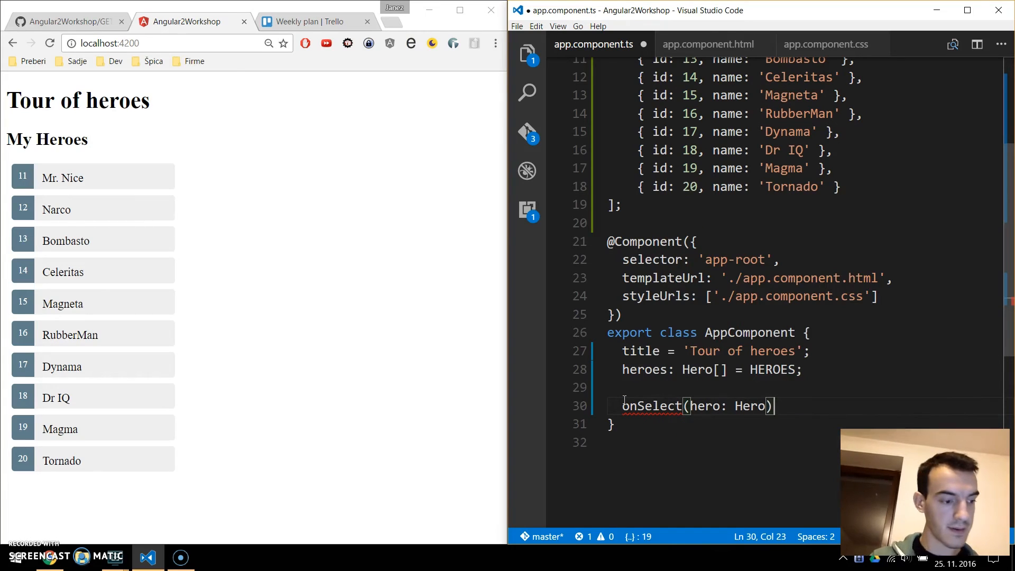
pyautogui.write('{}')
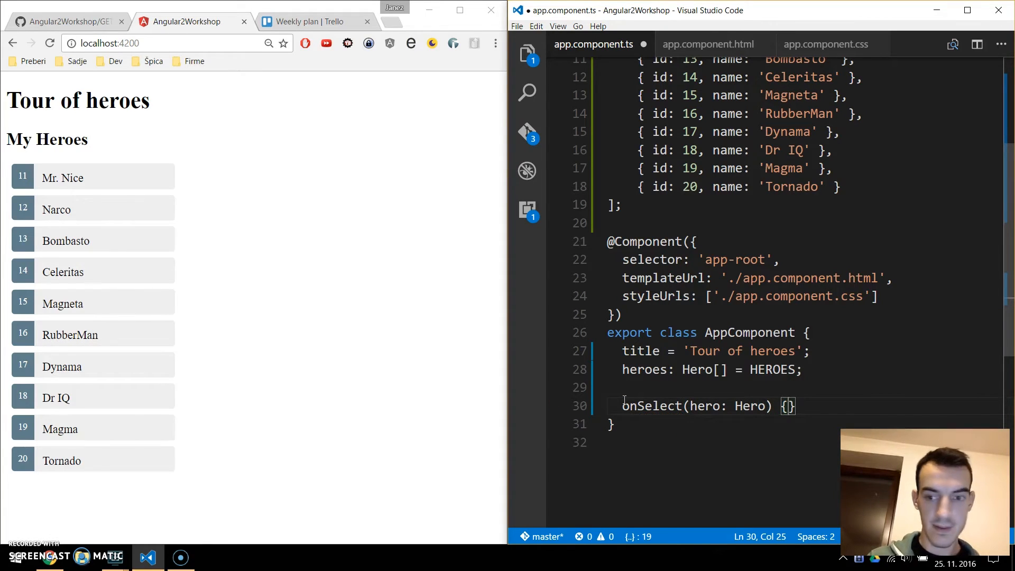
pyautogui.press('Enter')
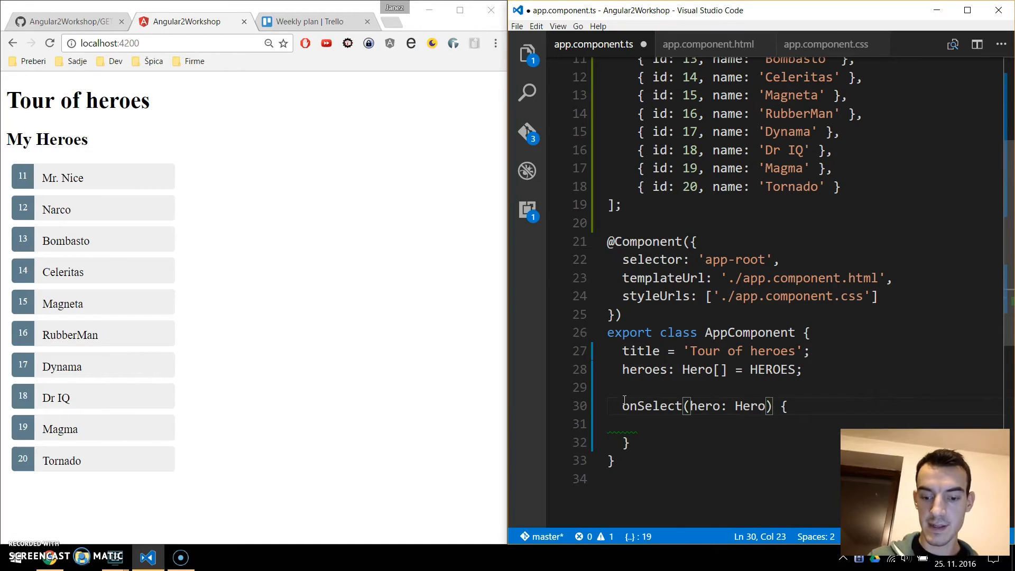
# - Make onSelect set this.selectedHero = hero and declare a selectedHero: Hero property
pyautogui.write(':void')
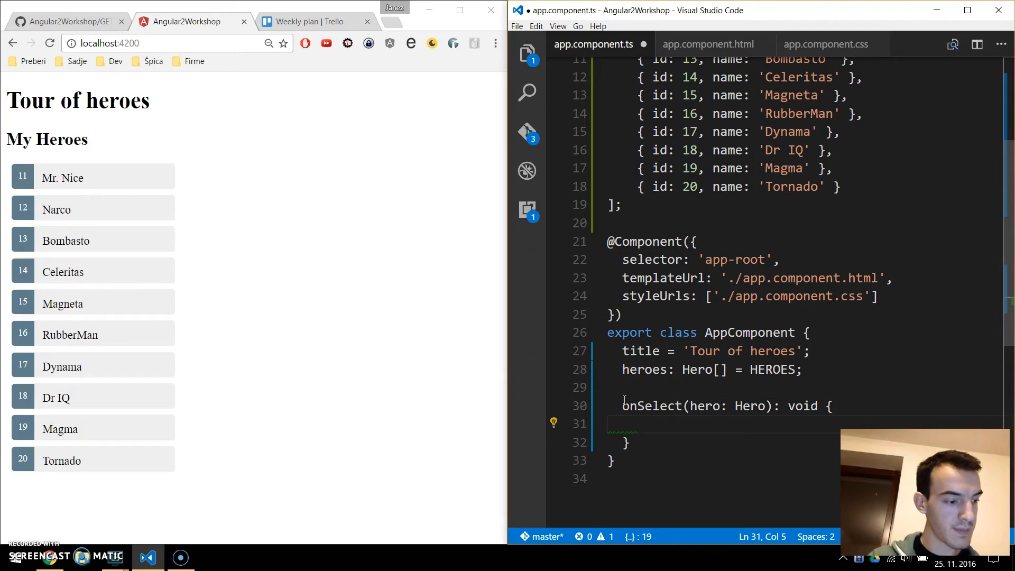
pyautogui.write('this.')
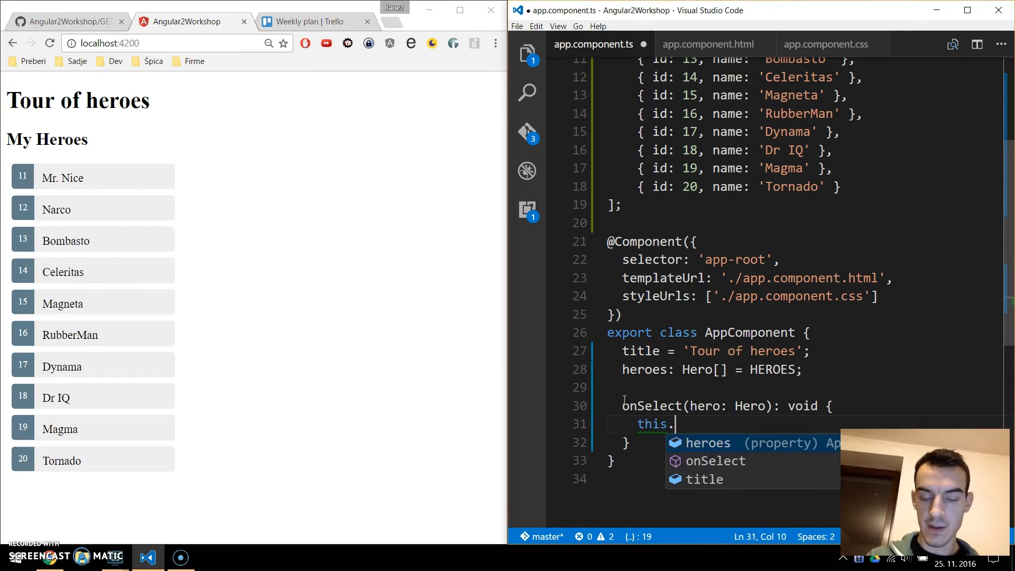
pyautogui.write('selected')
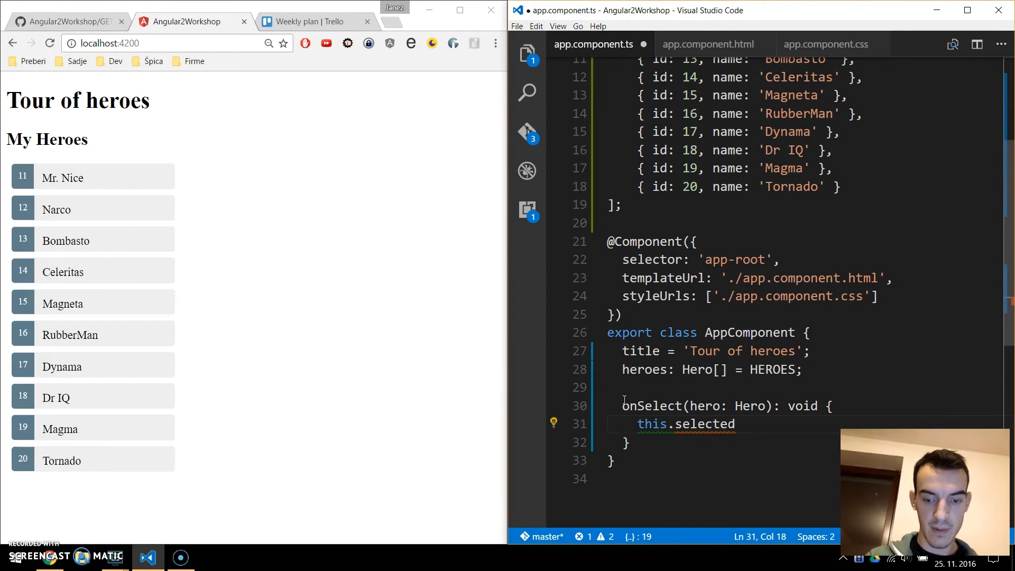
pyautogui.write('Hero =')
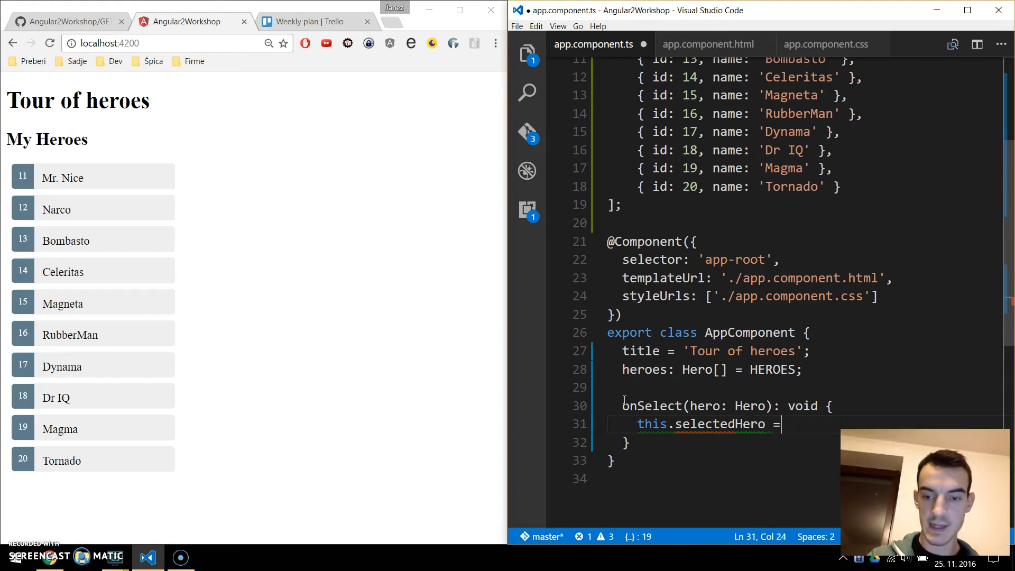
pyautogui.write('hero;')
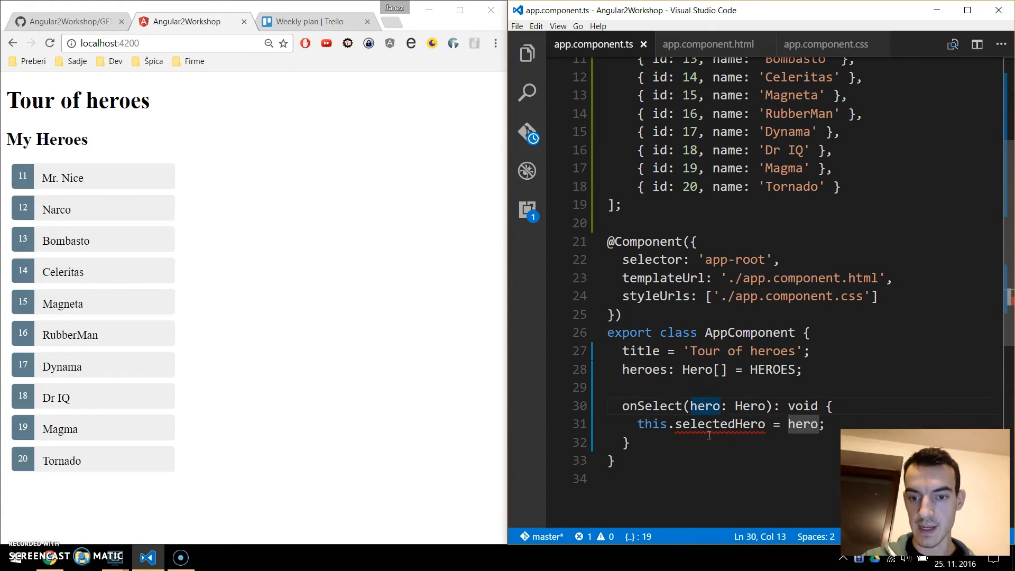
pyautogui.click(608, 387)
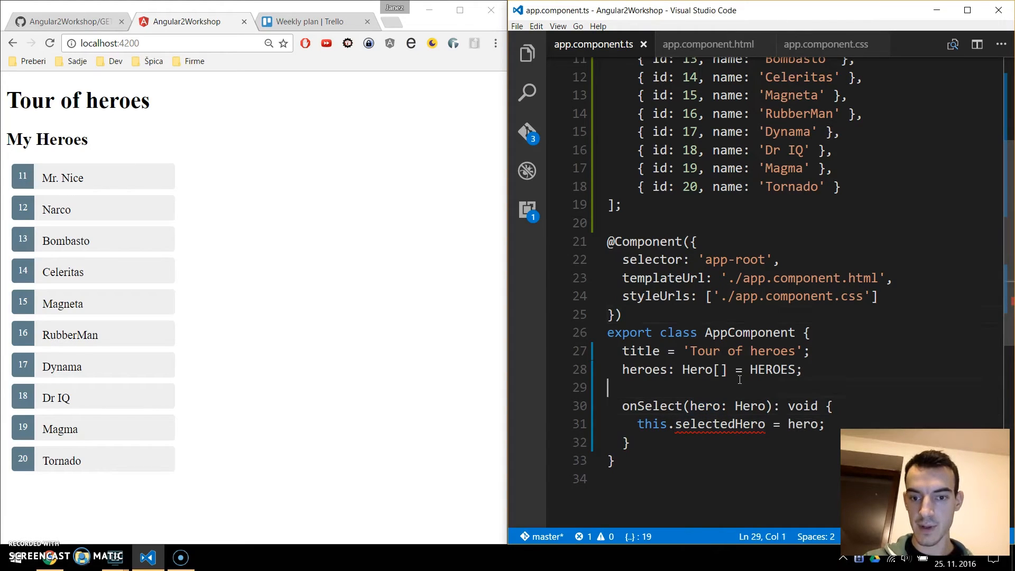
pyautogui.write('selectedHero: Hero;')
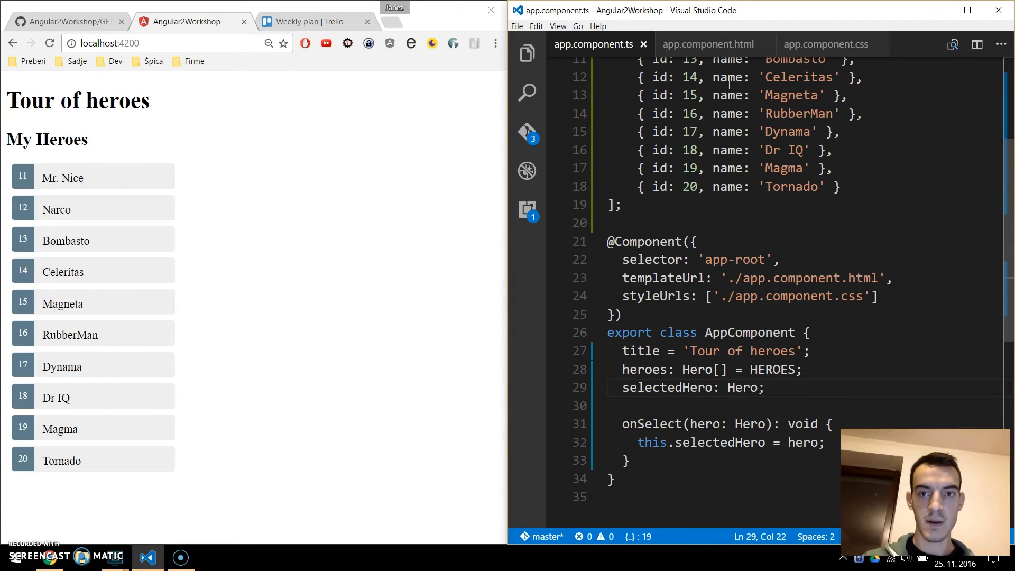
pyautogui.click(708, 44)
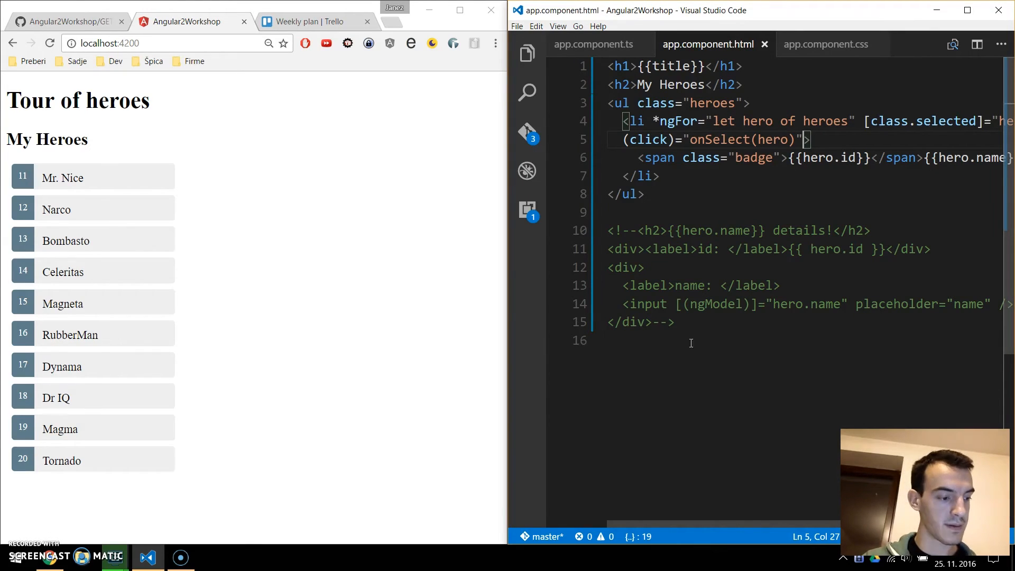
pyautogui.moveTo(765, 312)
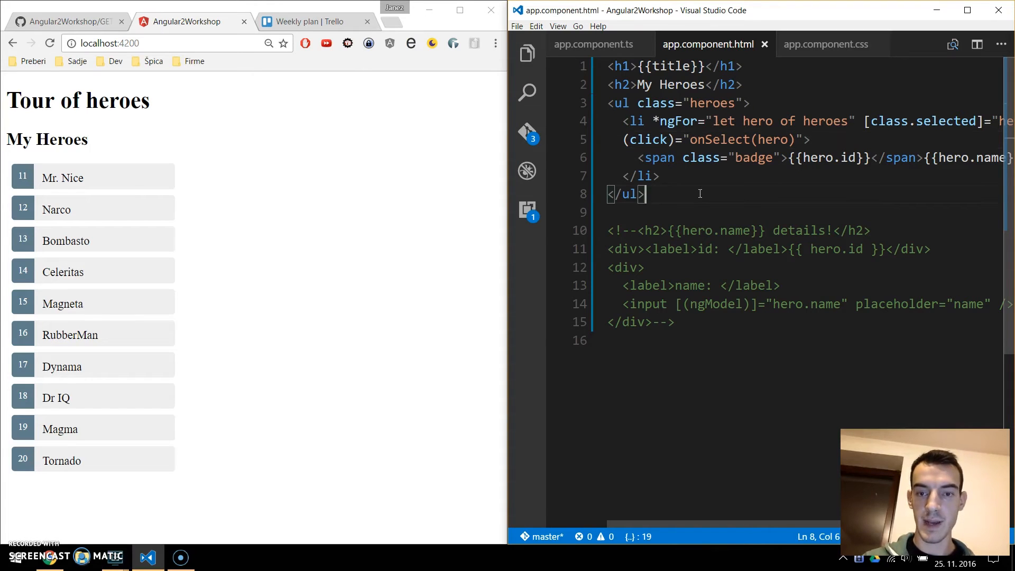
# - Below the hero list, add a div with *ngIf="selectedHero"
pyautogui.press('Enter')
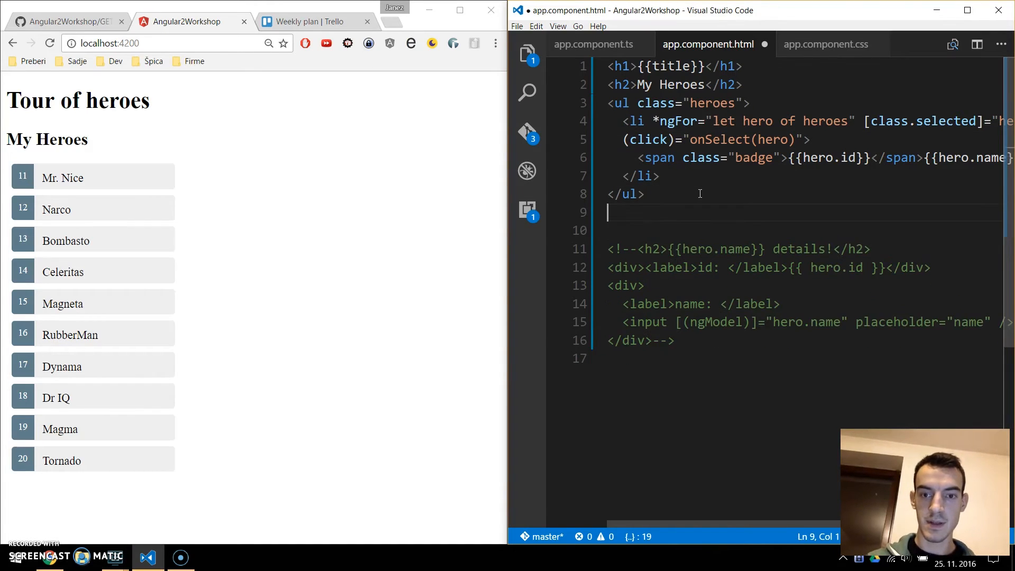
pyautogui.press('Backspace')
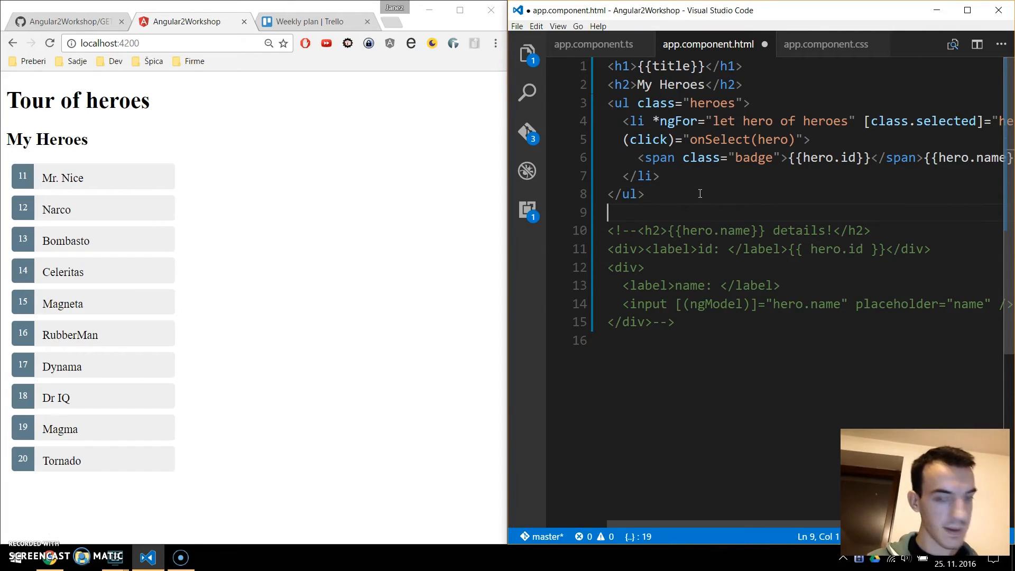
pyautogui.press('enter')
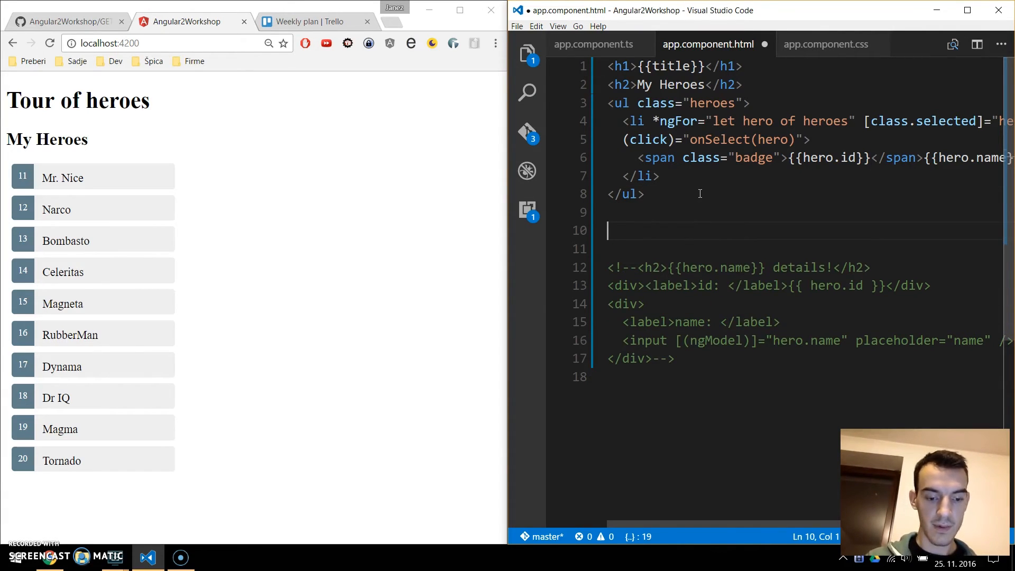
pyautogui.write('<div></div>')
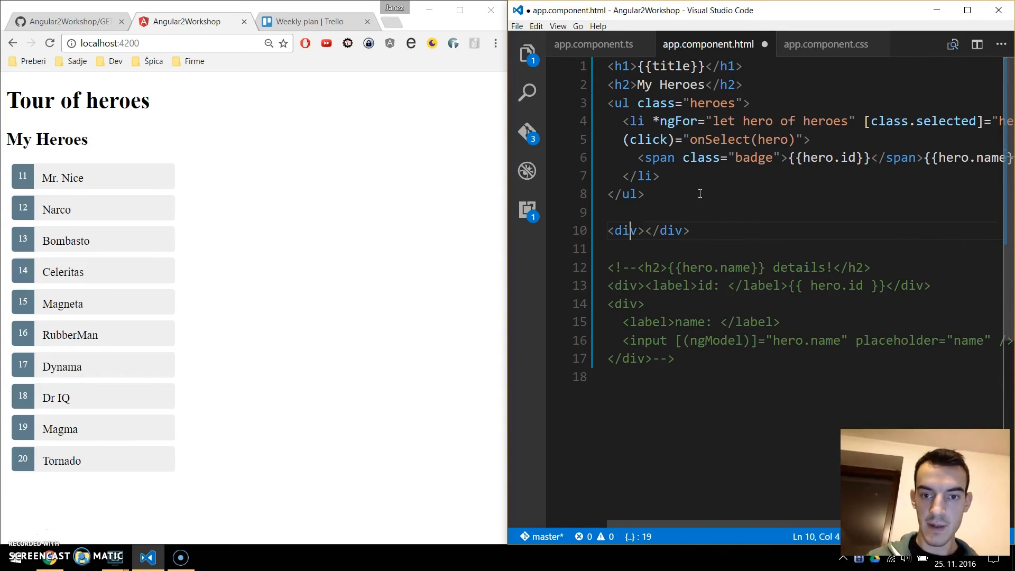
pyautogui.write('*')
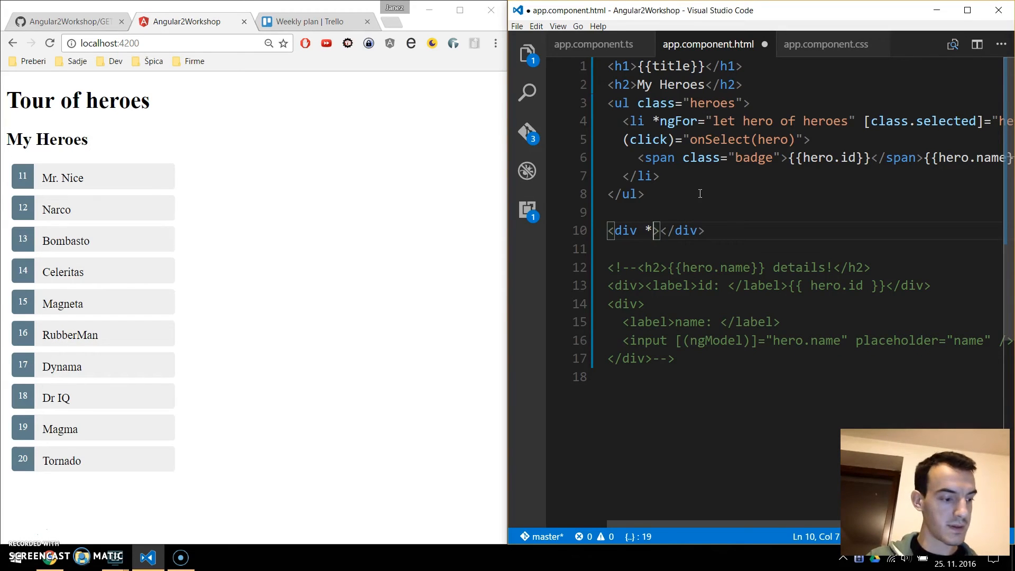
pyautogui.write('n')
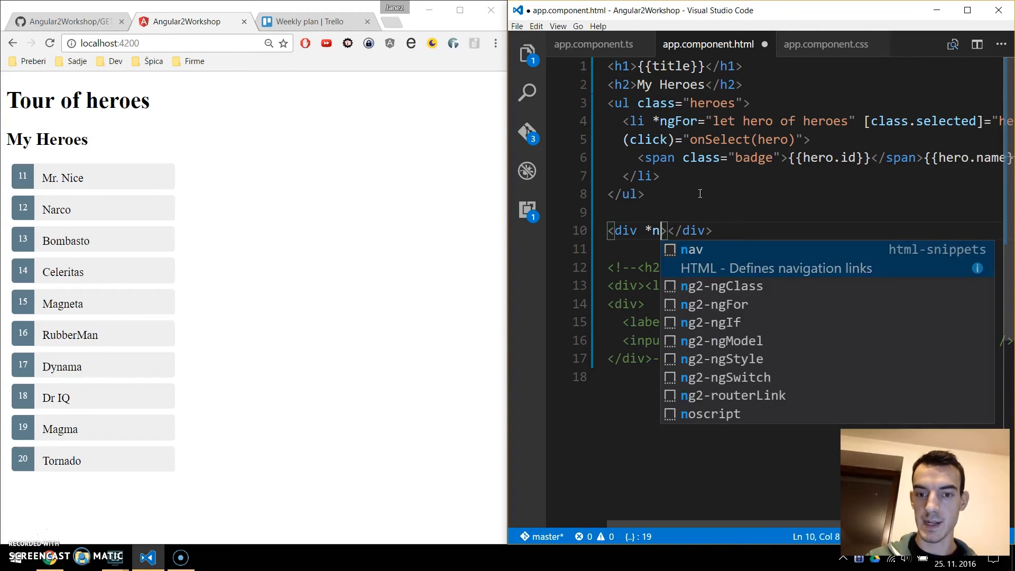
pyautogui.write('gIf')
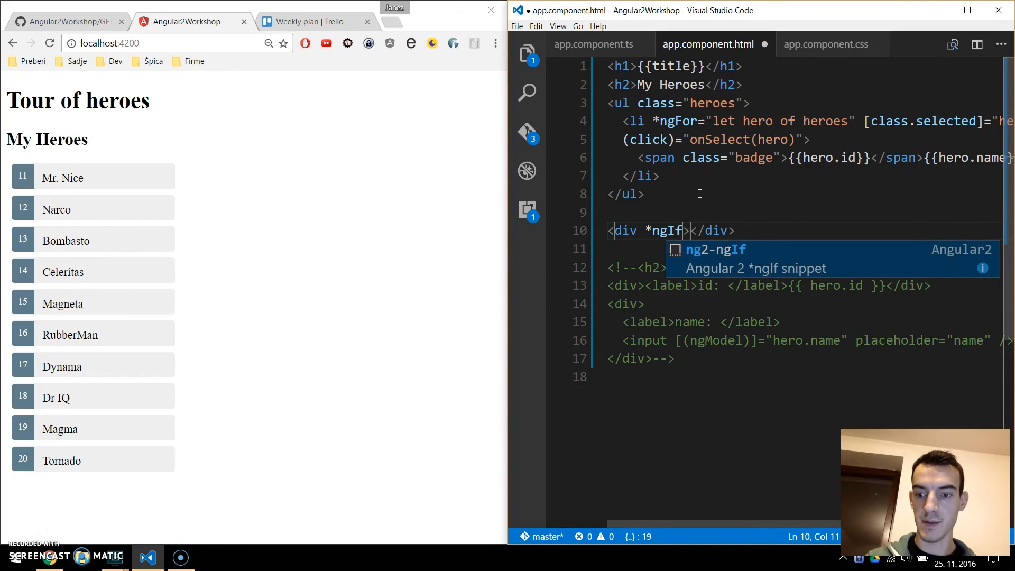
pyautogui.write('=')
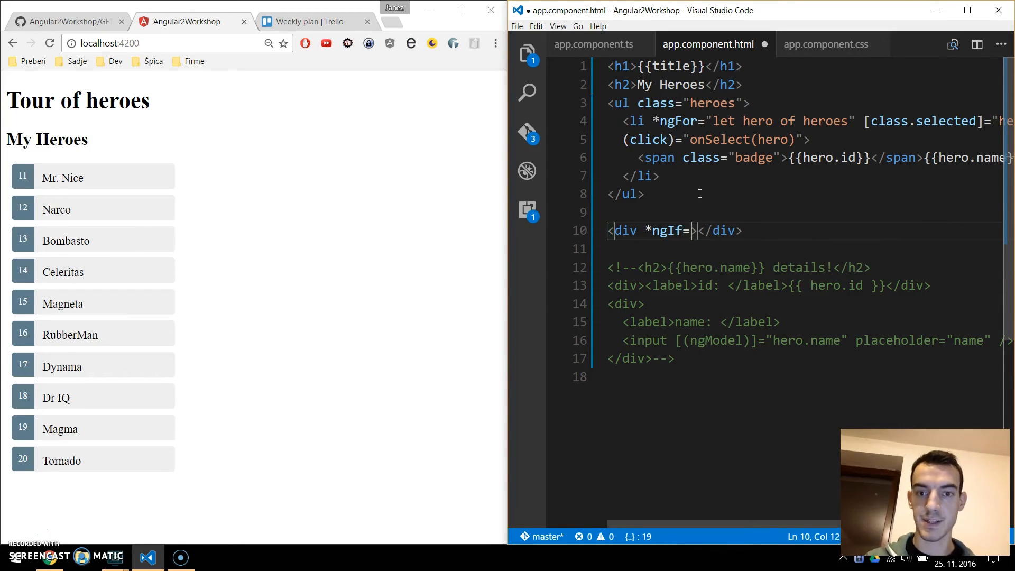
pyautogui.write('selectedHero"')
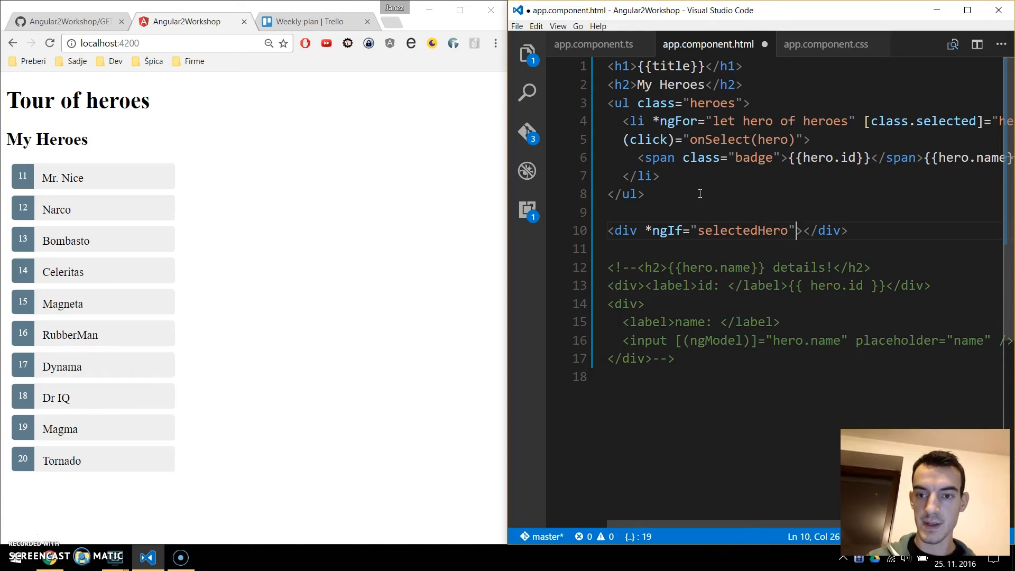
# - Inside that div, add an h2 heading reading '{{selectedHero.name}} details!'
pyautogui.press('Enter')
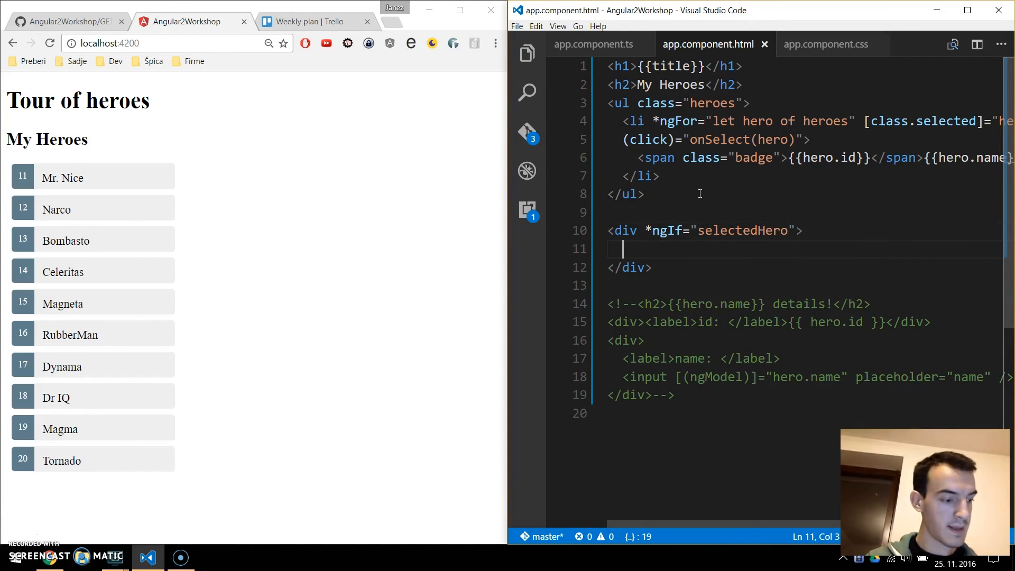
pyautogui.write('h2></h2>')
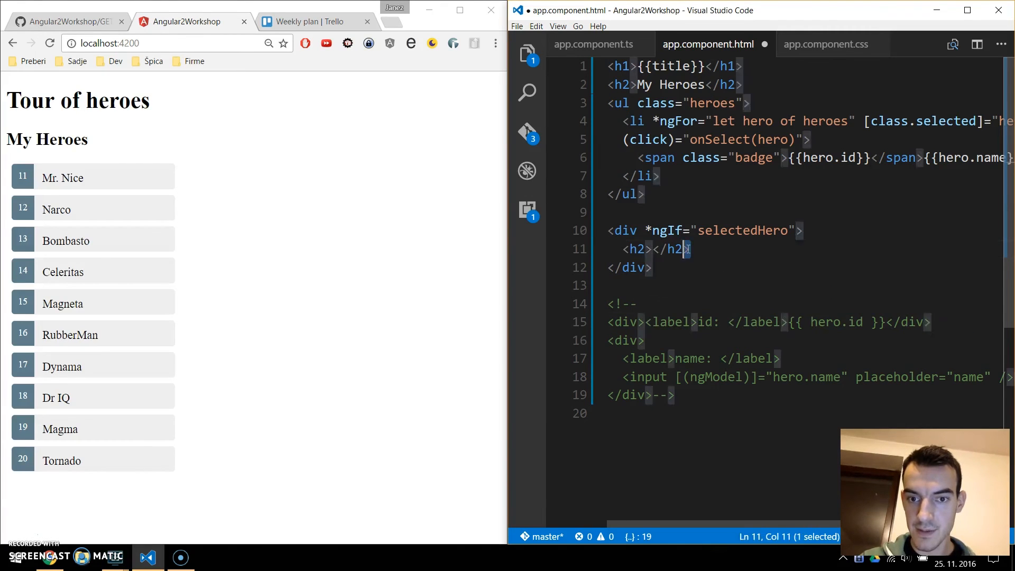
pyautogui.write('{{hero.name}} details!')
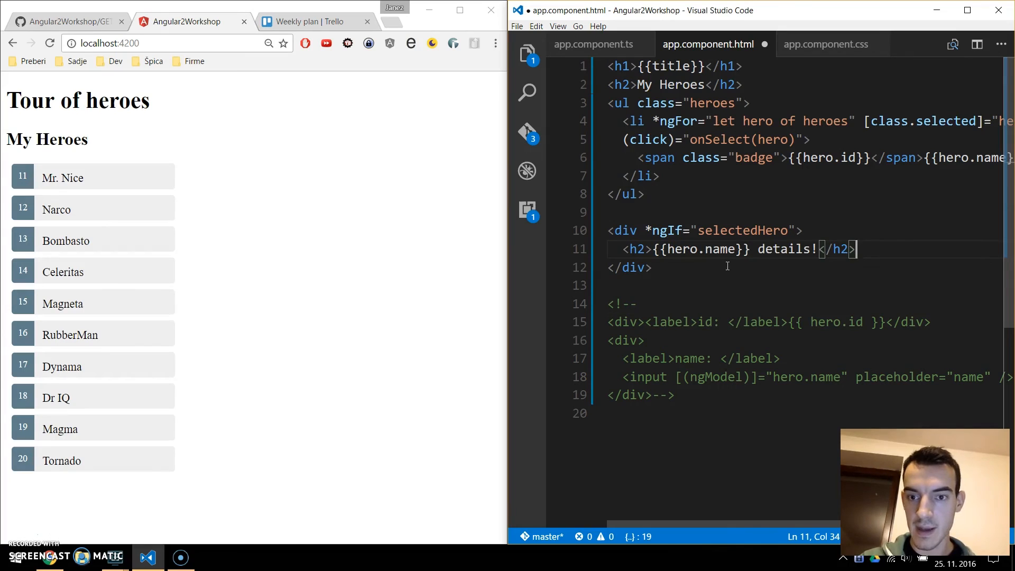
pyautogui.doubleClick(742, 230)
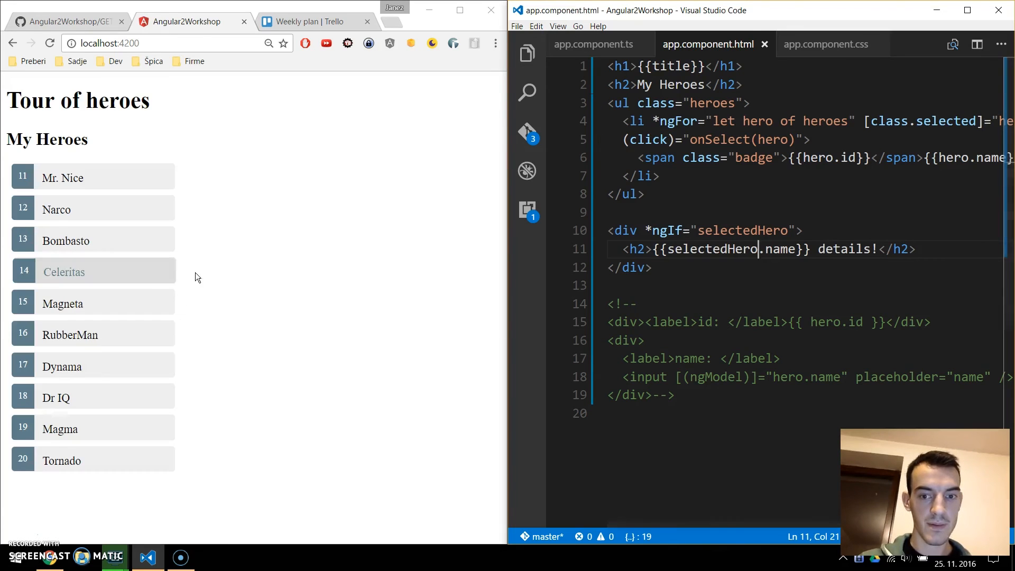
# - Select RubberMan, Magma, then Narco in the running app to test the details heading
pyautogui.click(70, 335)
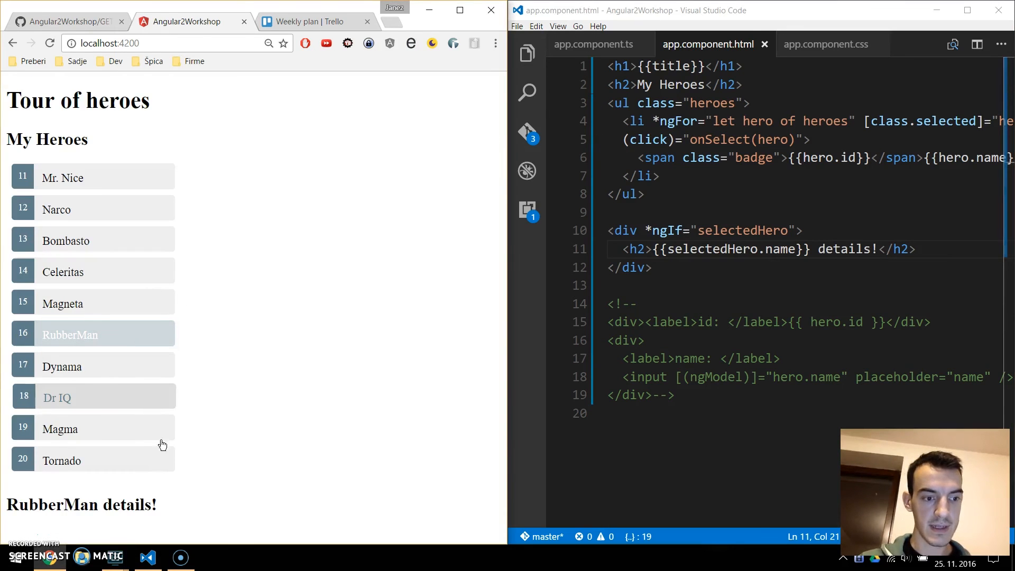
pyautogui.click(60, 428)
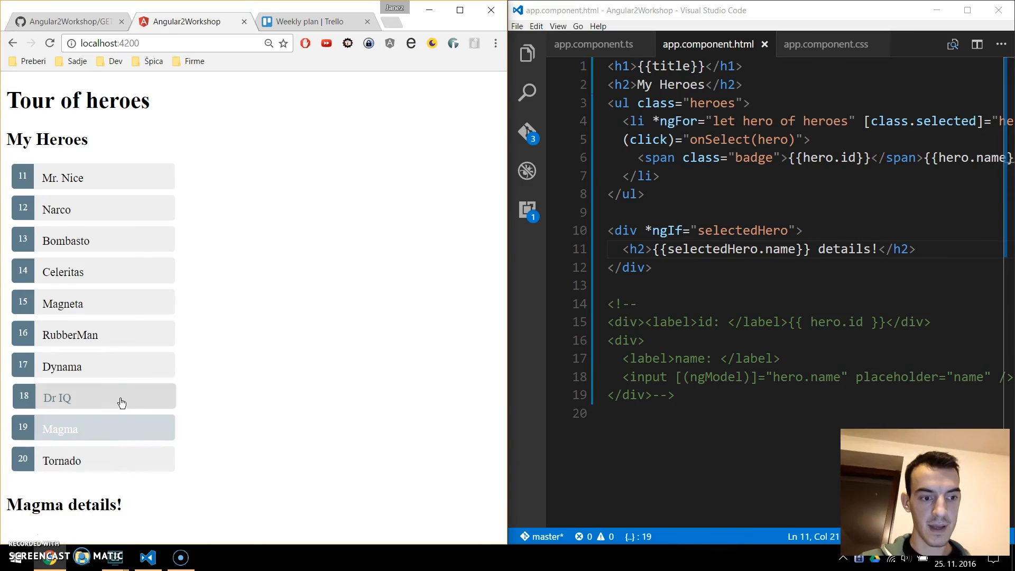
pyautogui.click(56, 397)
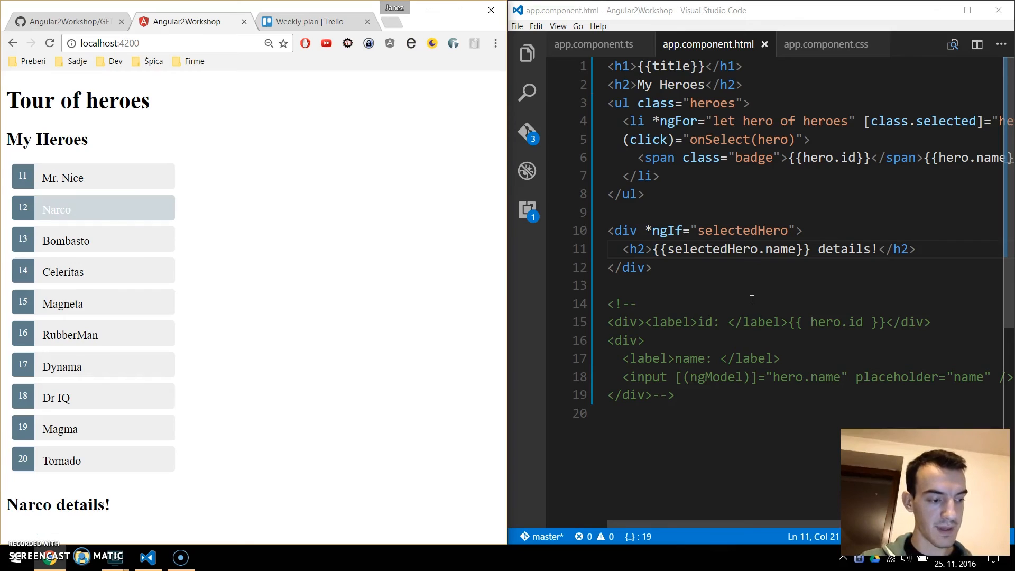
# - Move the name editor into the details div with an id line, both bound to selectedHero, and save
pyautogui.moveTo(609, 341); pyautogui.dragTo(673, 395)
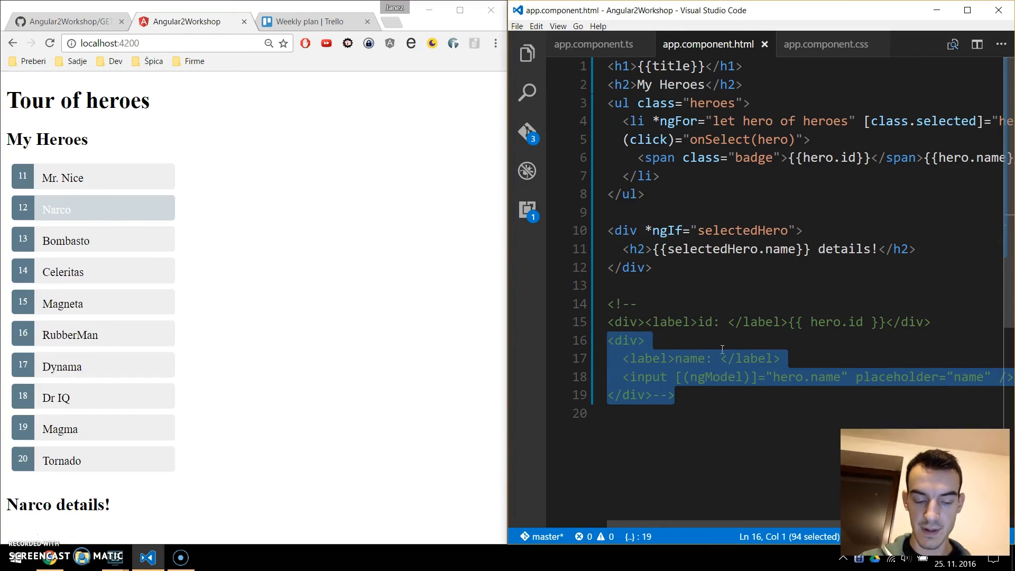
pyautogui.press('Delete')
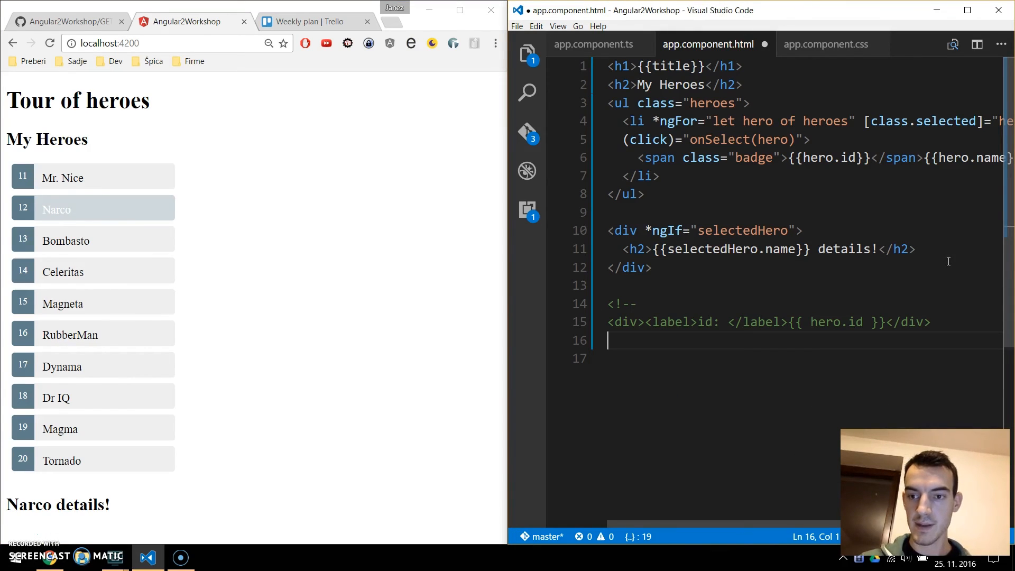
pyautogui.press('Enter')
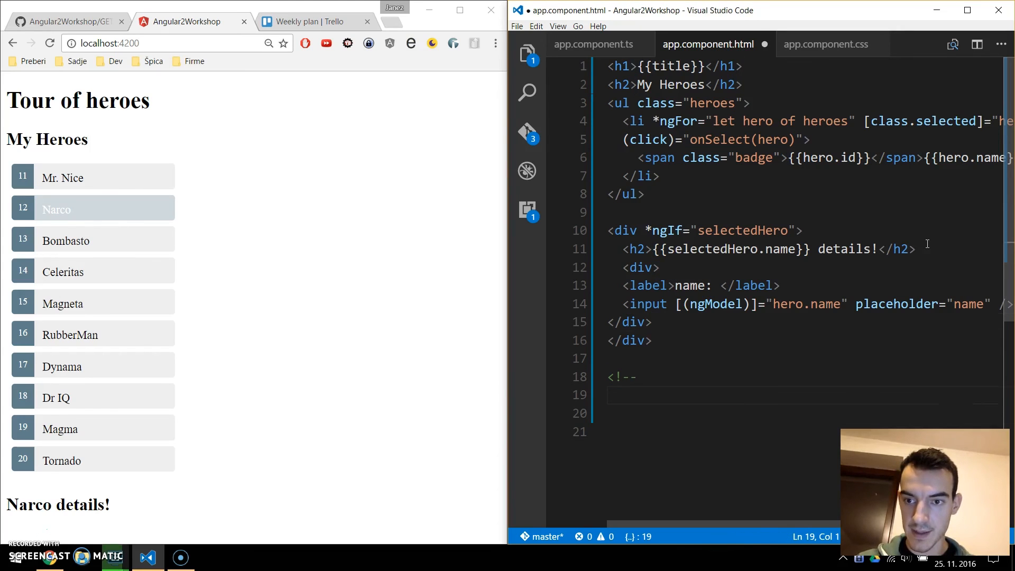
pyautogui.write('<div><label>id: </label>{{ hero.id }}</div>')
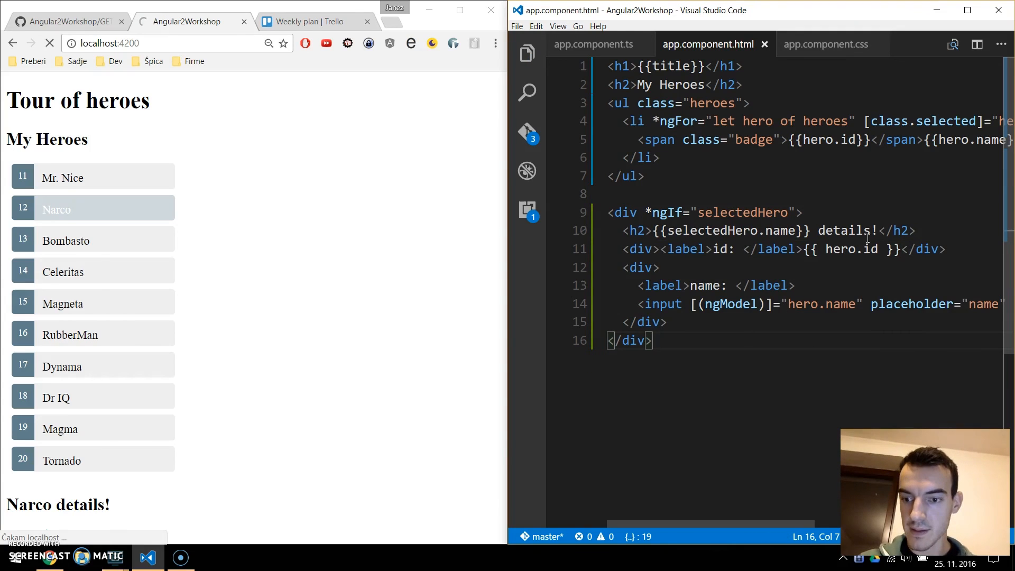
pyautogui.doubleClick(713, 231)
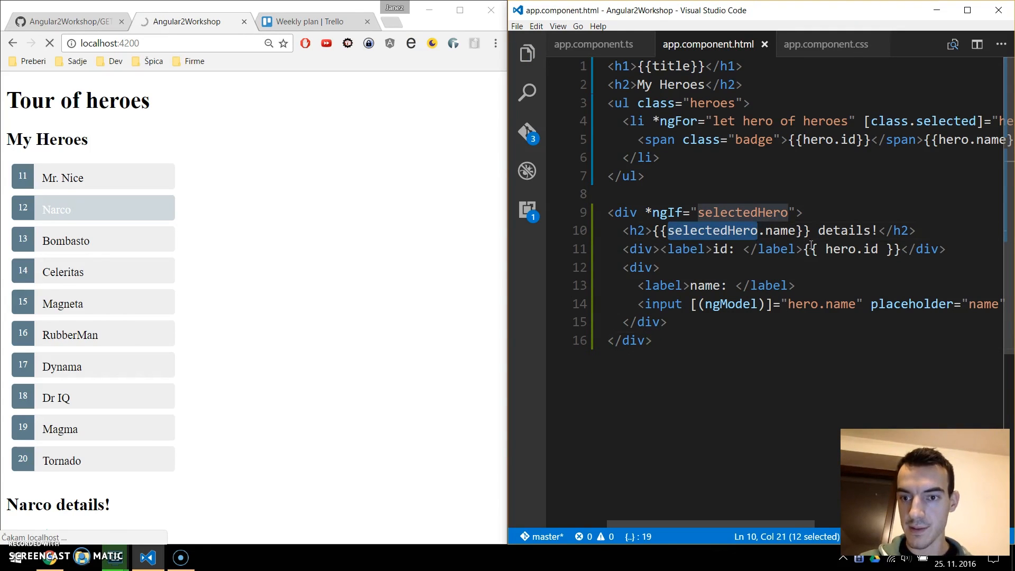
pyautogui.write('selectedHero')
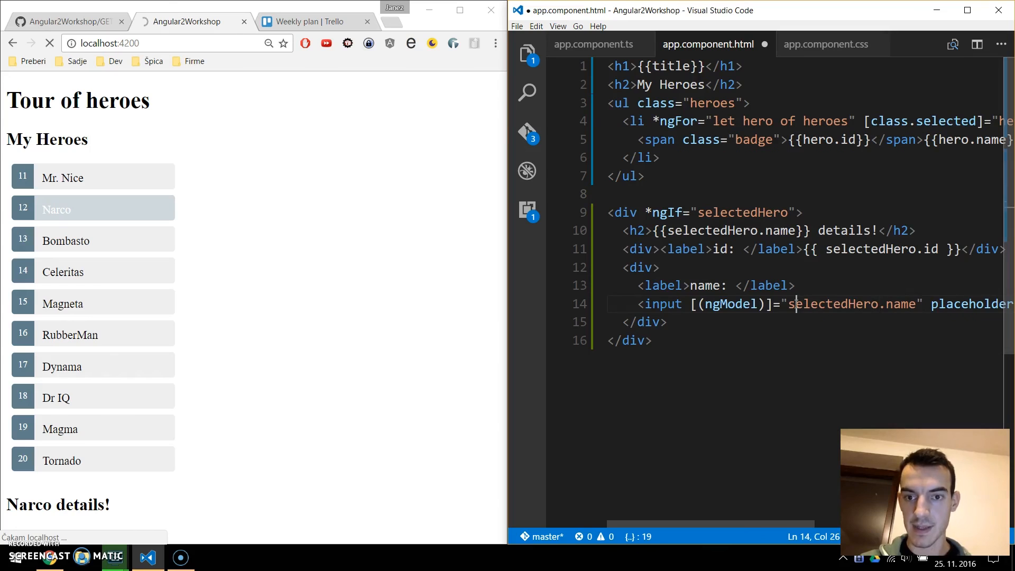
pyautogui.press('ctrl+s')
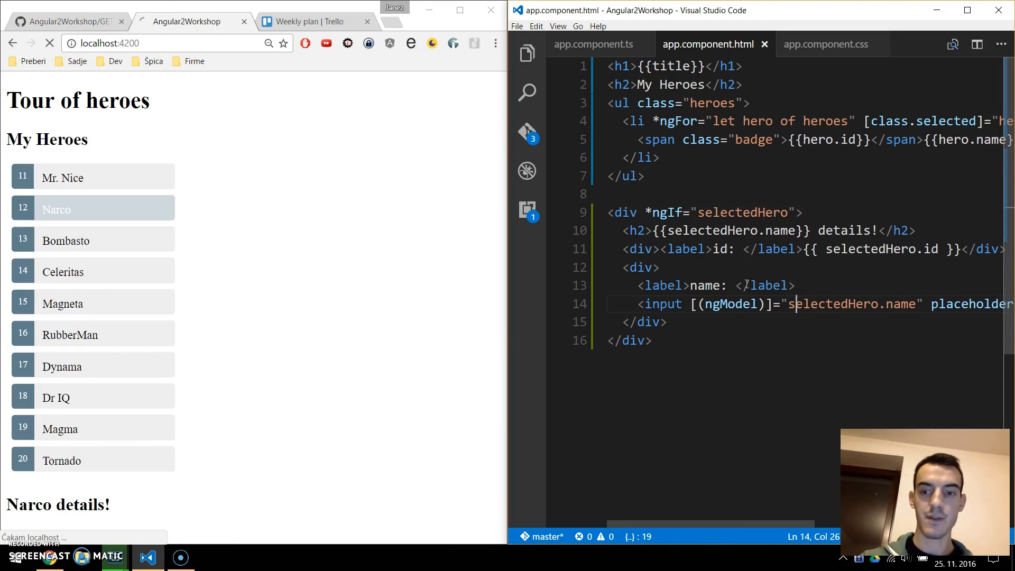